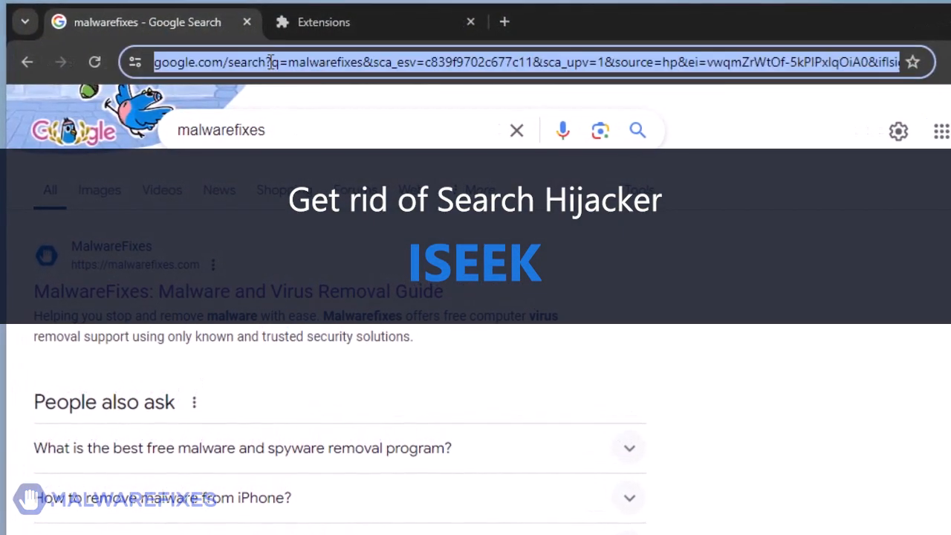
Enter malwarefixes.com in Chrome's address bar to show the site suggestion.
type("malwarefixes.com")
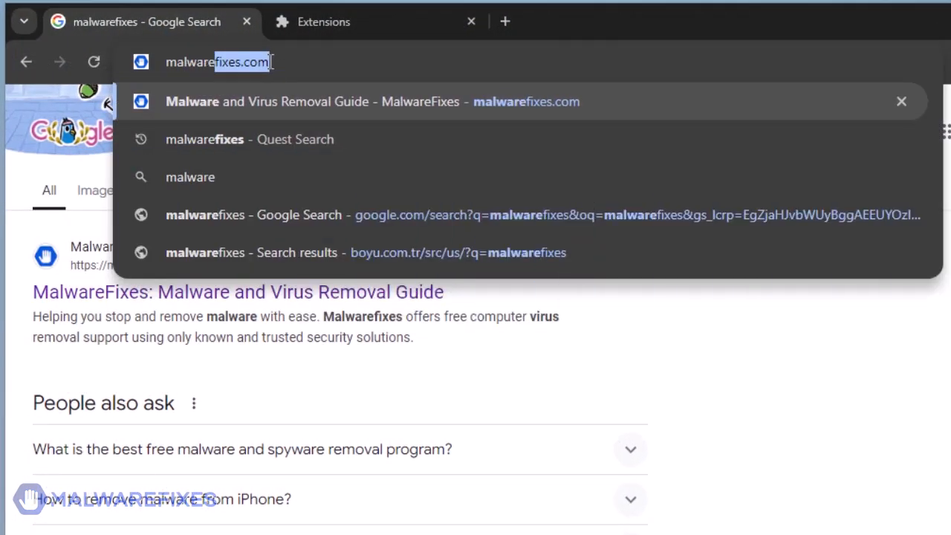
type("malwarefixes.")
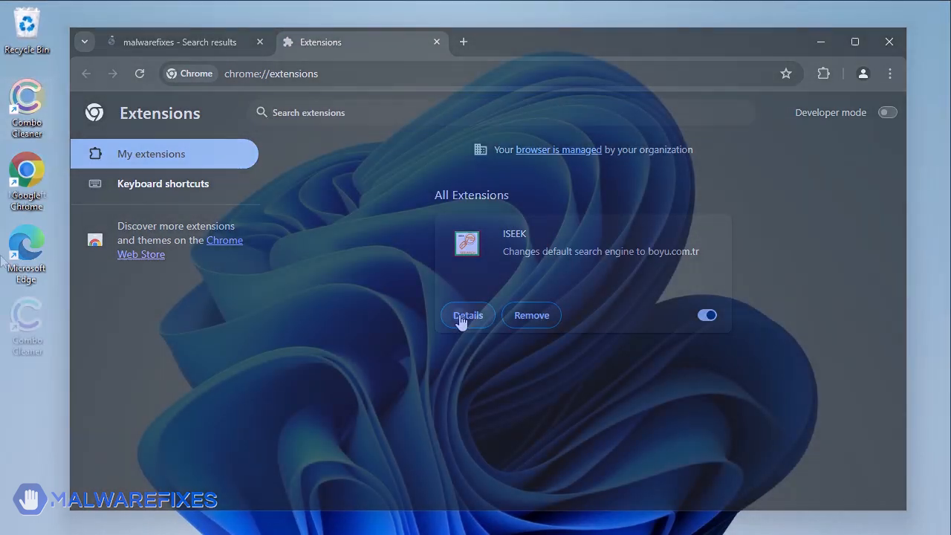
Open the Details page of the ISEEK extension on chrome://extensions.
left_click(889, 42)
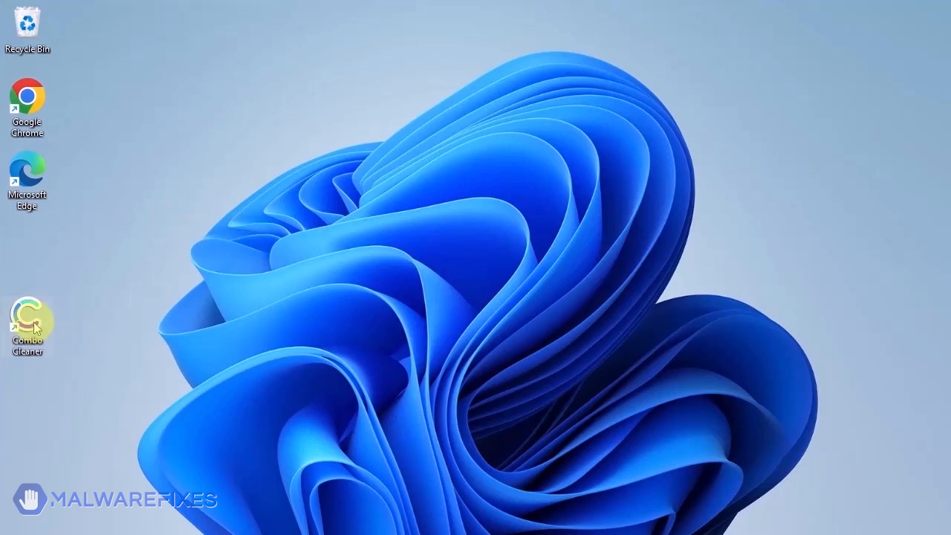
Launch Combo Cleaner, run a Quick Scan, and remove all seven threats.
double_click(28, 316)
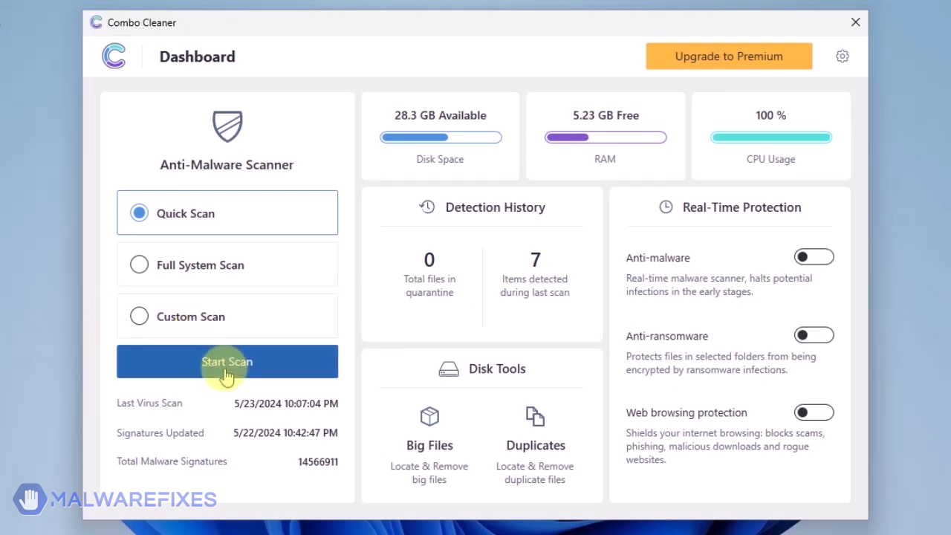
left_click(227, 360)
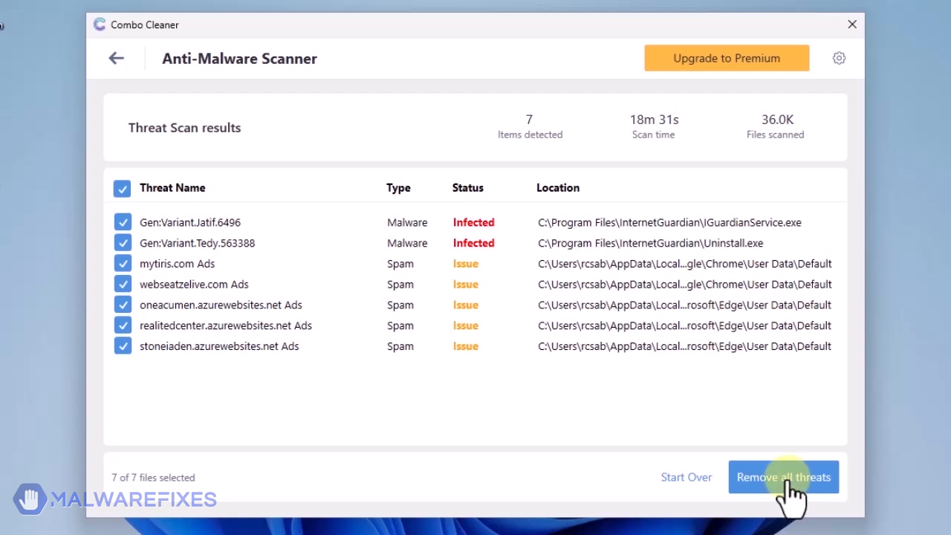
left_click(783, 476)
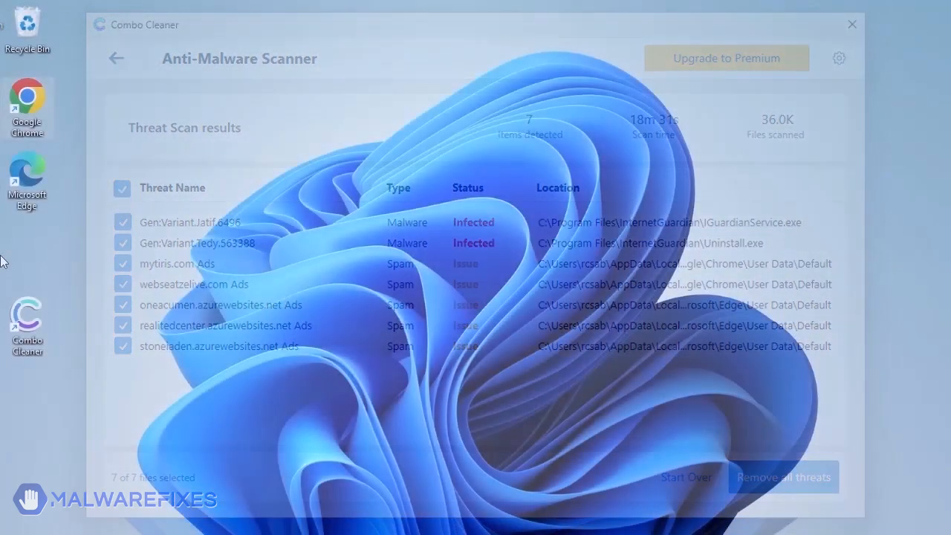
Run adwcleaner from Downloads and approve the User Account Control prompt.
left_click(852, 24)
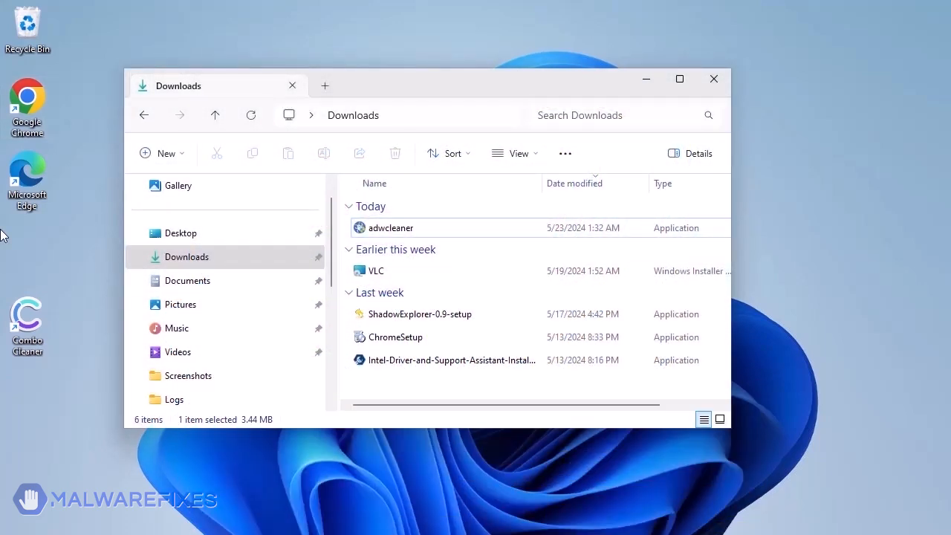
left_click(390, 227)
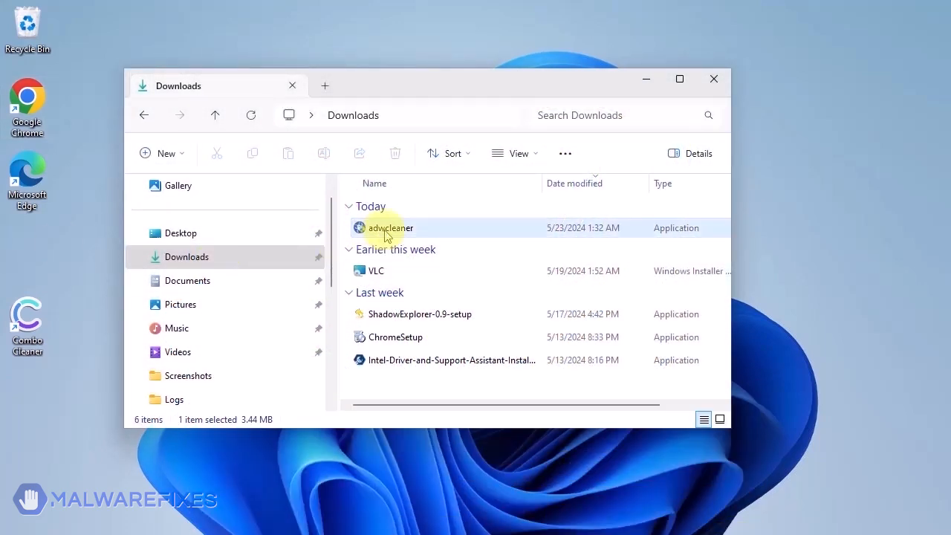
double_click(390, 227)
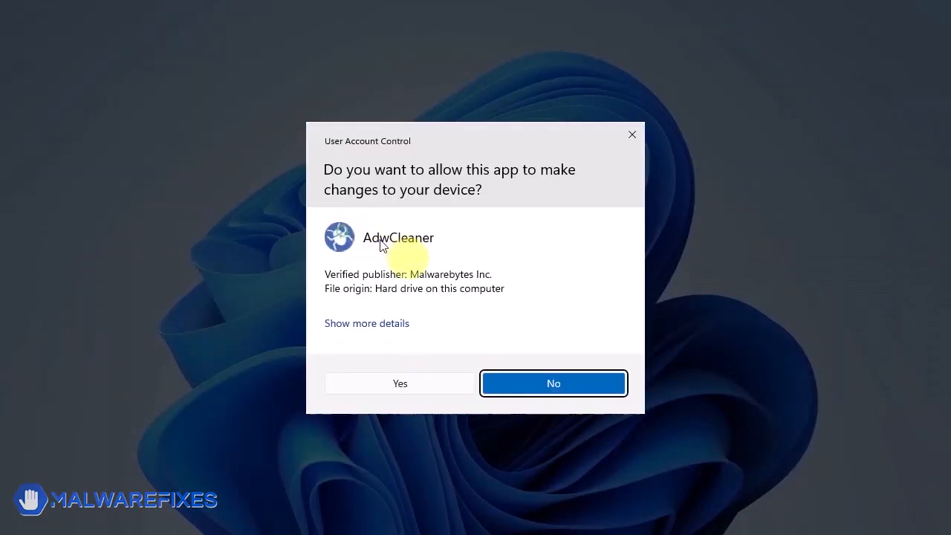
left_click(399, 383)
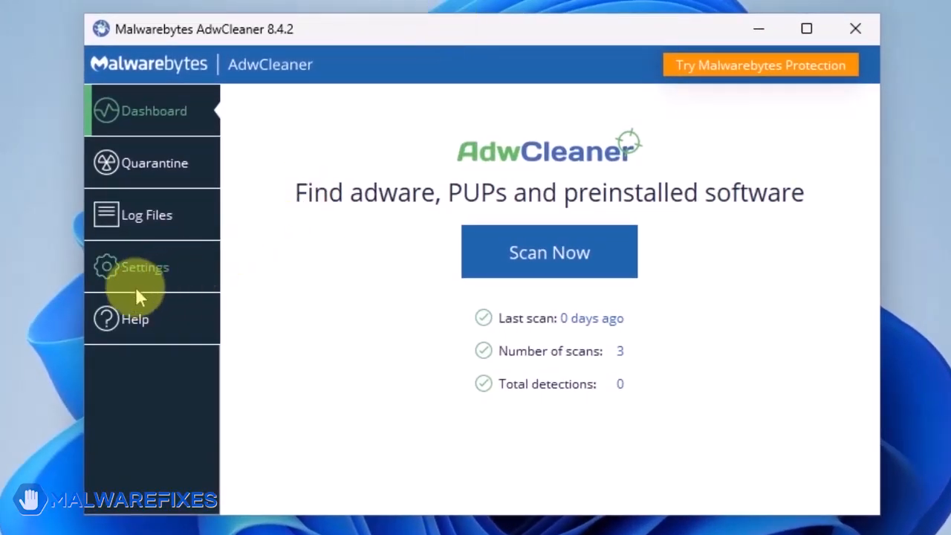
Turn on Reset Chrome policies and Reset IE policies in AdwCleaner Settings, then return to Dashboard.
left_click(145, 266)
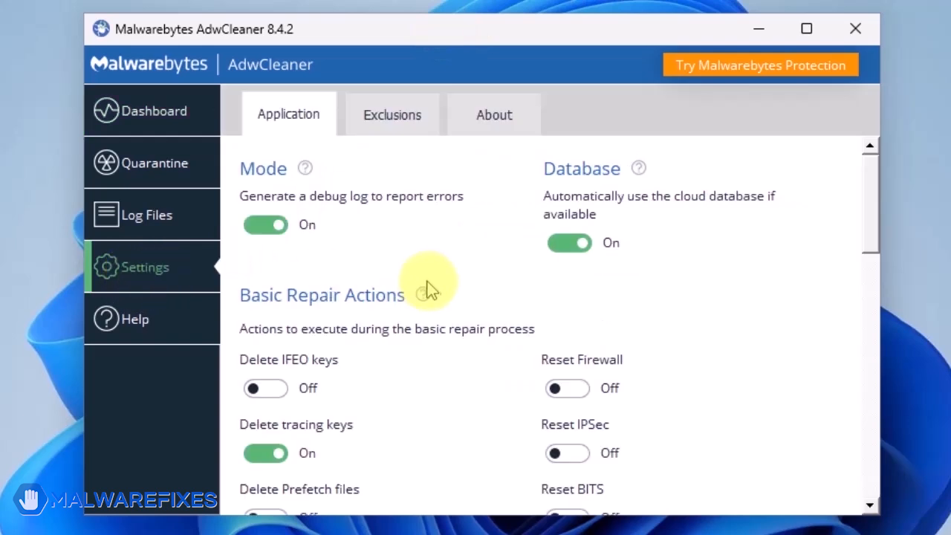
scroll("down", 3)
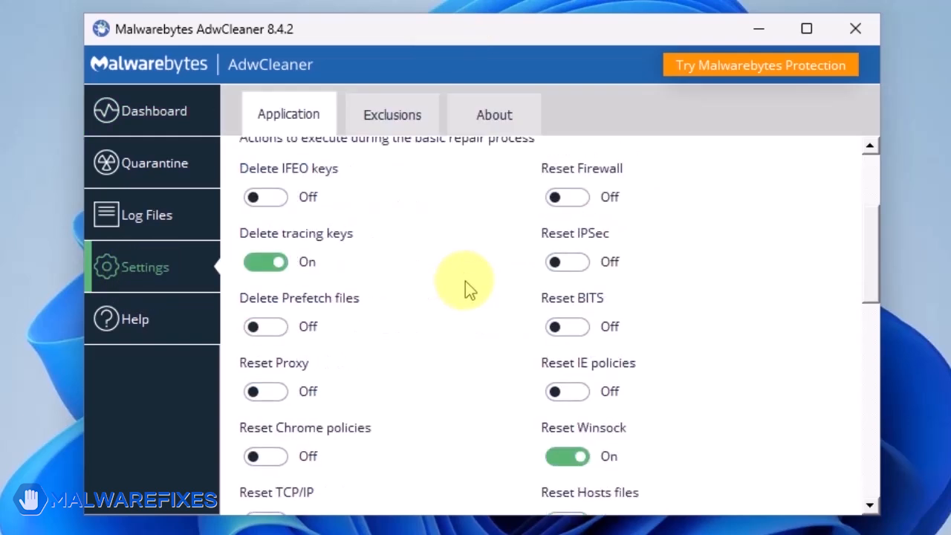
scroll("down", 3)
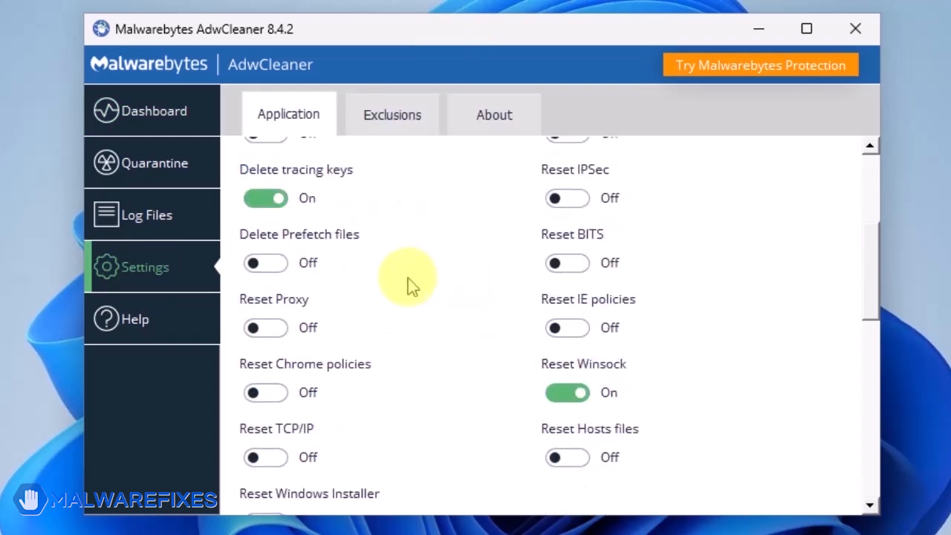
left_click(265, 392)
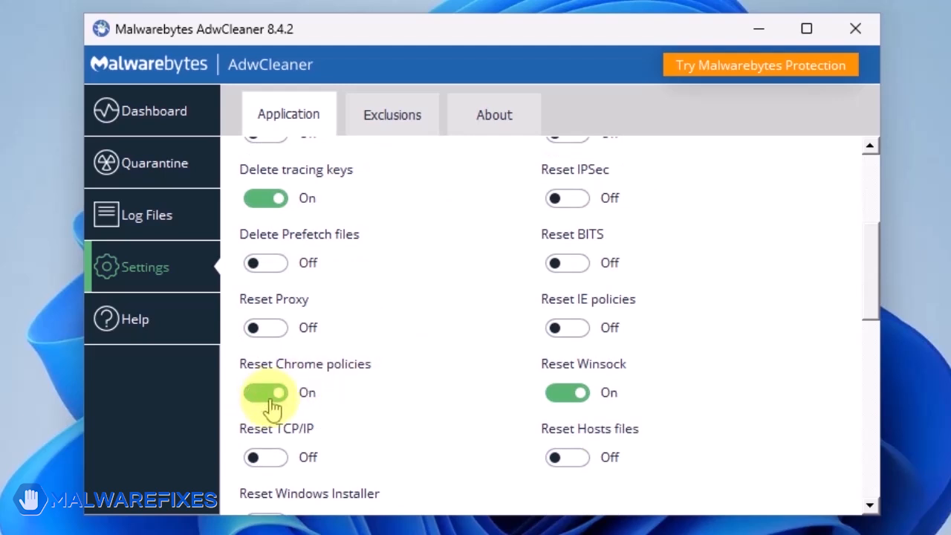
left_click(566, 327)
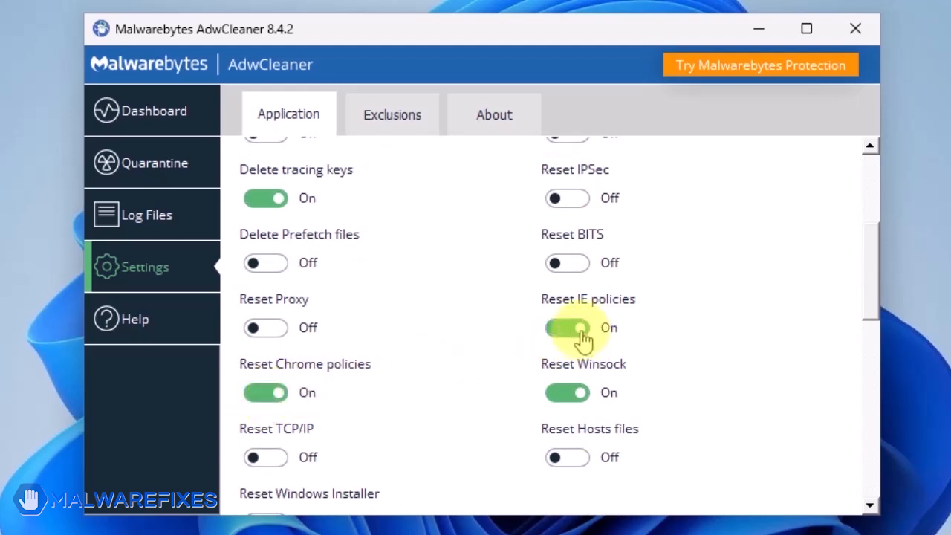
left_click(153, 111)
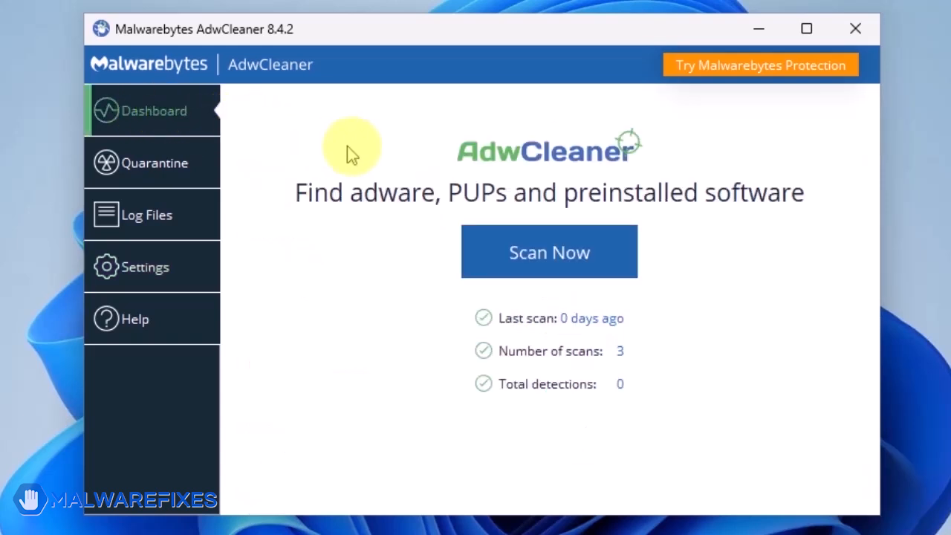
Scan with AdwCleaner, run Basic Repair, accept the warning, and close it.
left_click(549, 251)
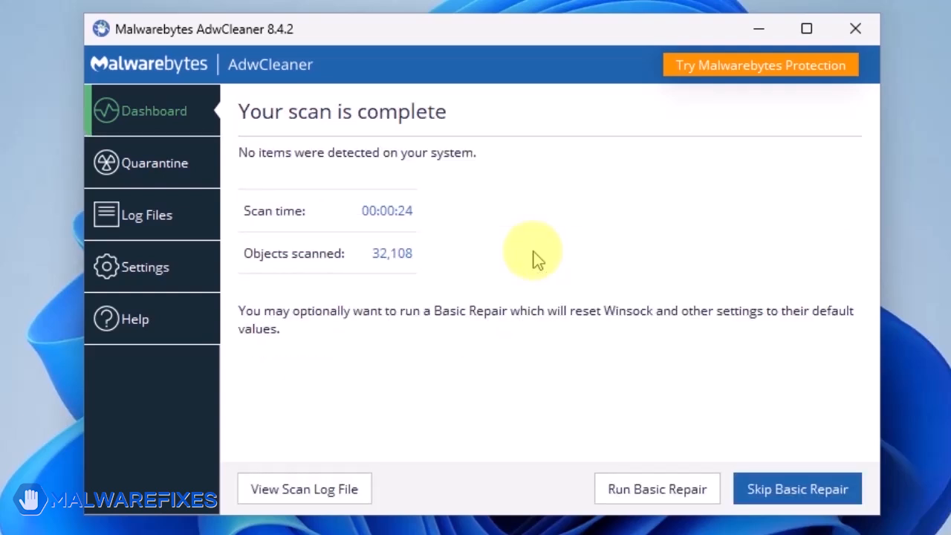
mouse_move(657, 488)
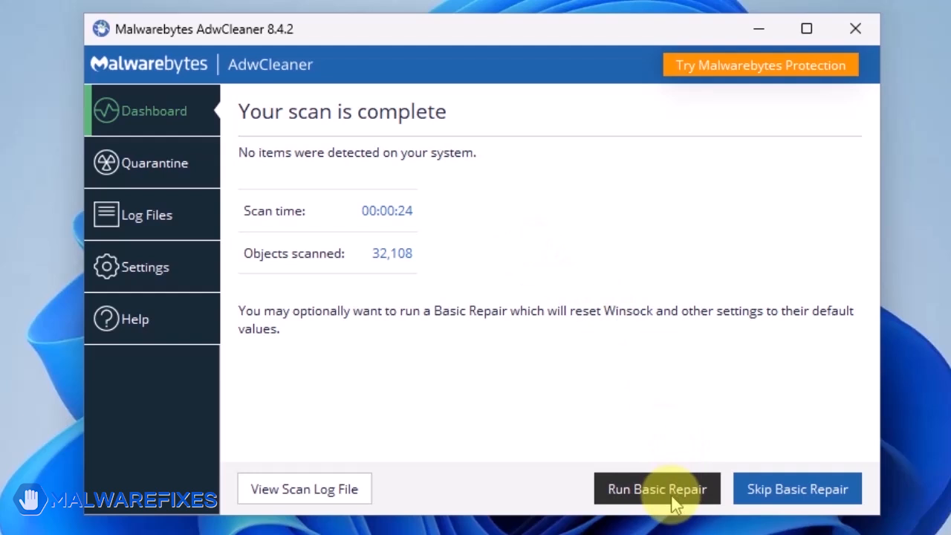
left_click(656, 488)
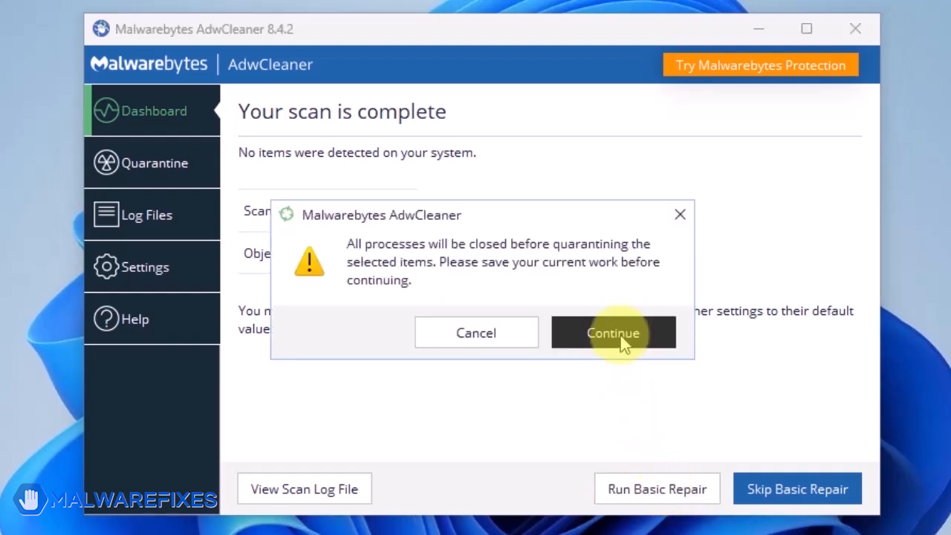
left_click(612, 332)
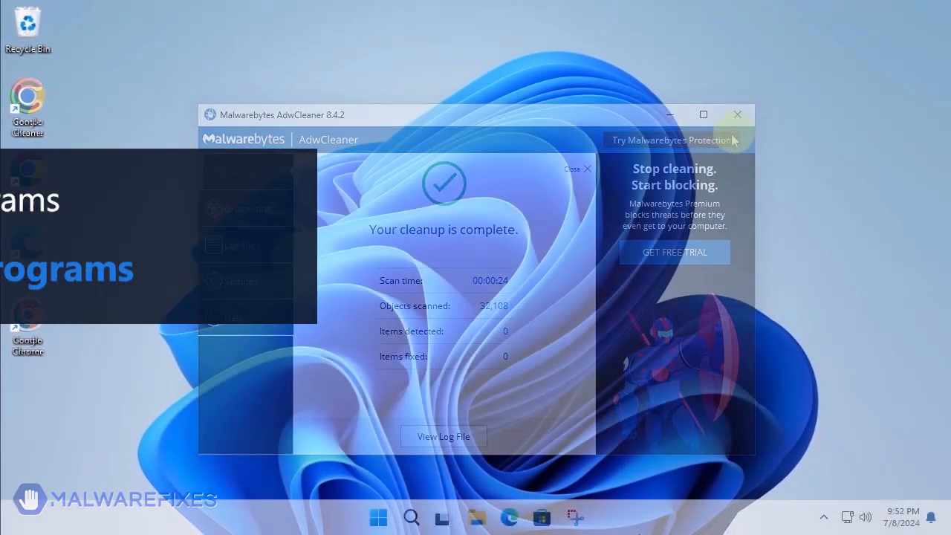
left_click(737, 115)
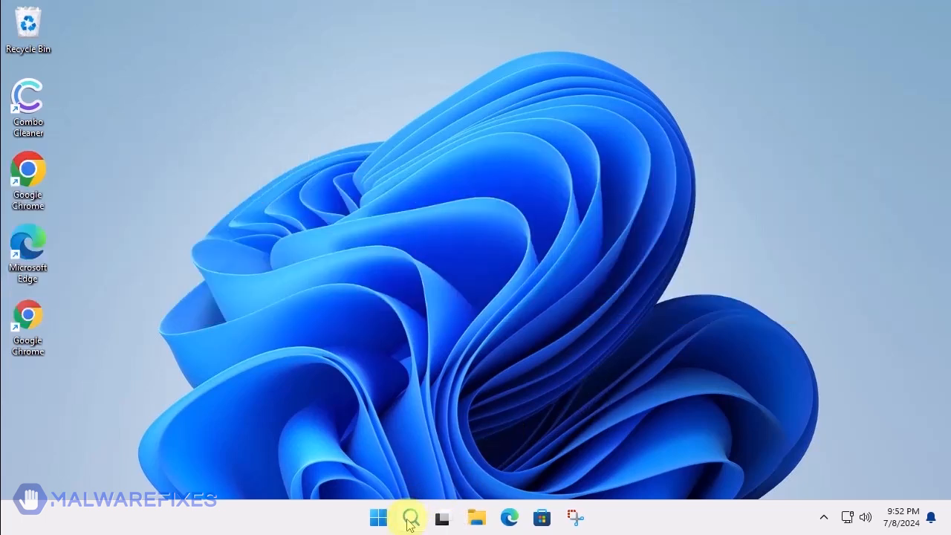
Search for appwiz.cpl and open Programs and Features.
type("appwiz.cpl")
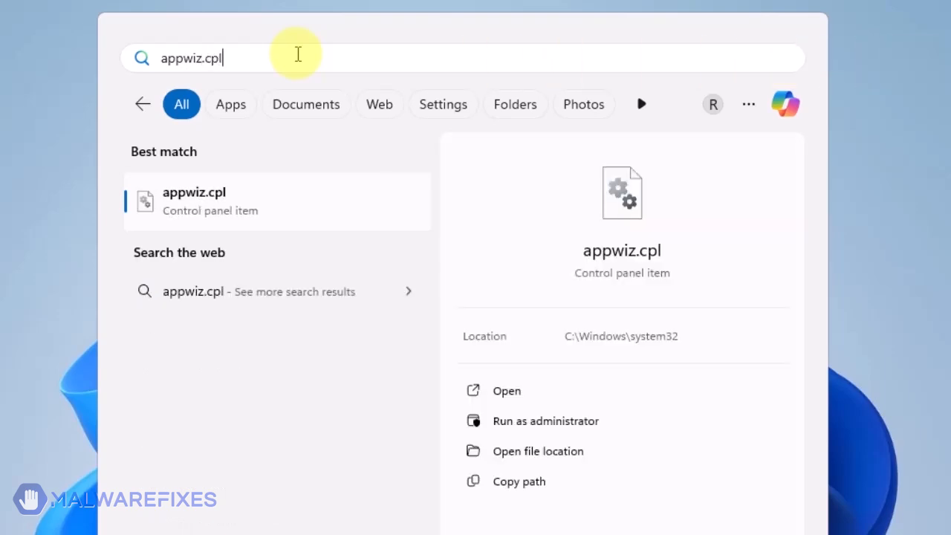
mouse_move(507, 391)
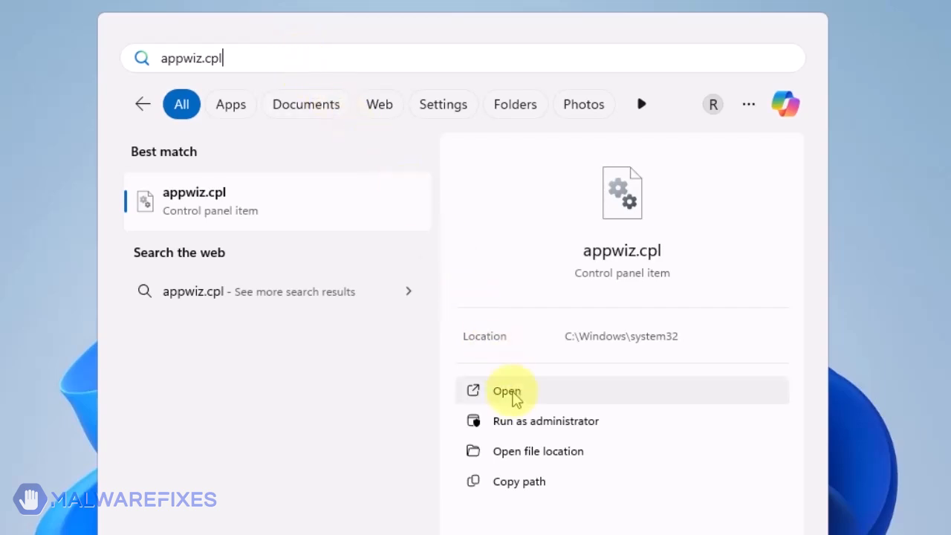
left_click(506, 391)
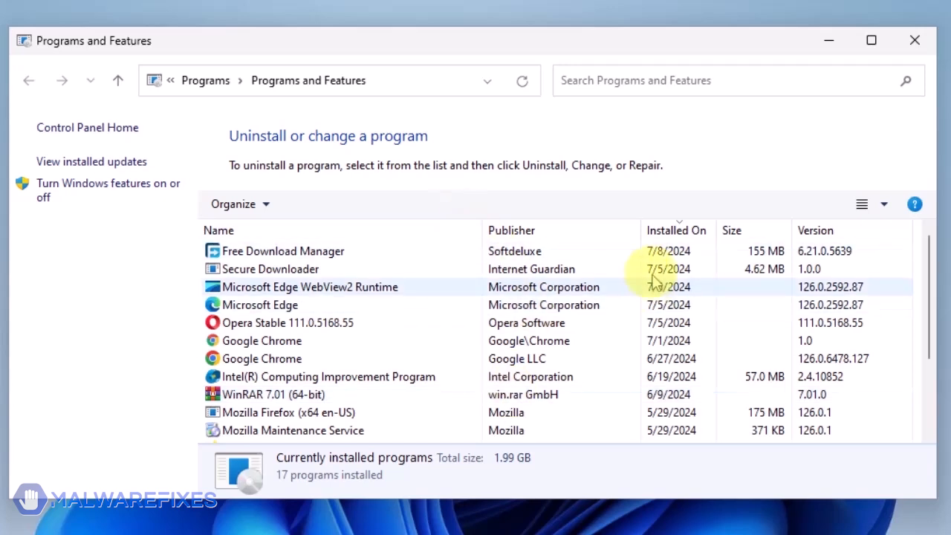
Sort installed programs by Installed On, newest first.
left_click(297, 323)
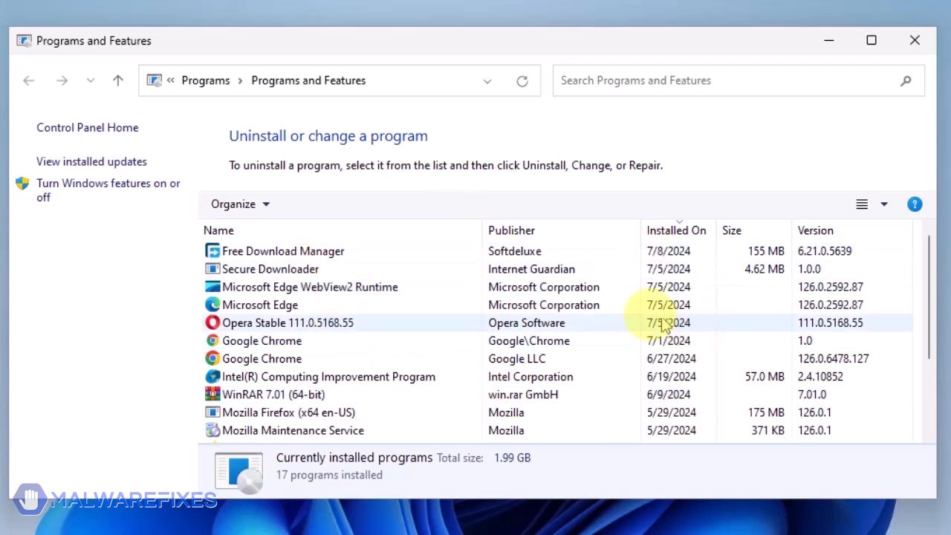
left_click(666, 230)
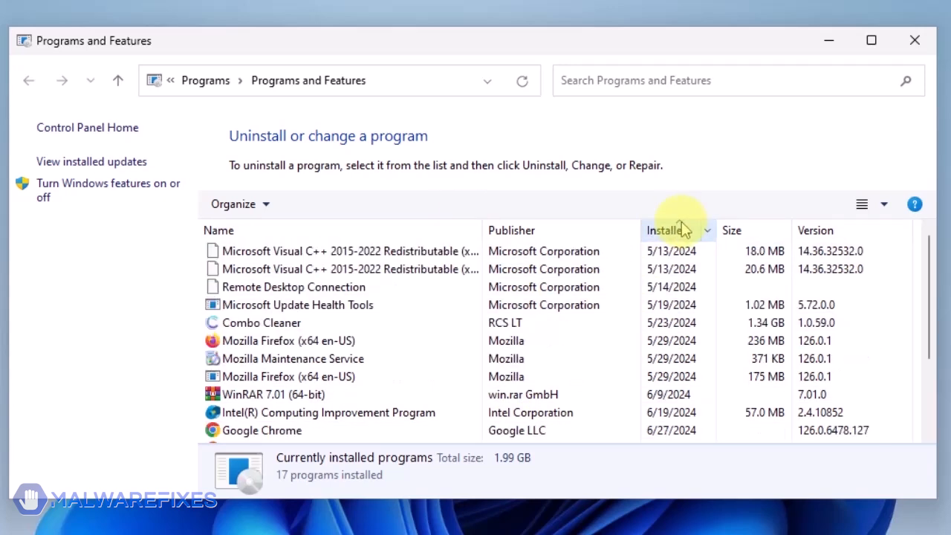
left_click(664, 230)
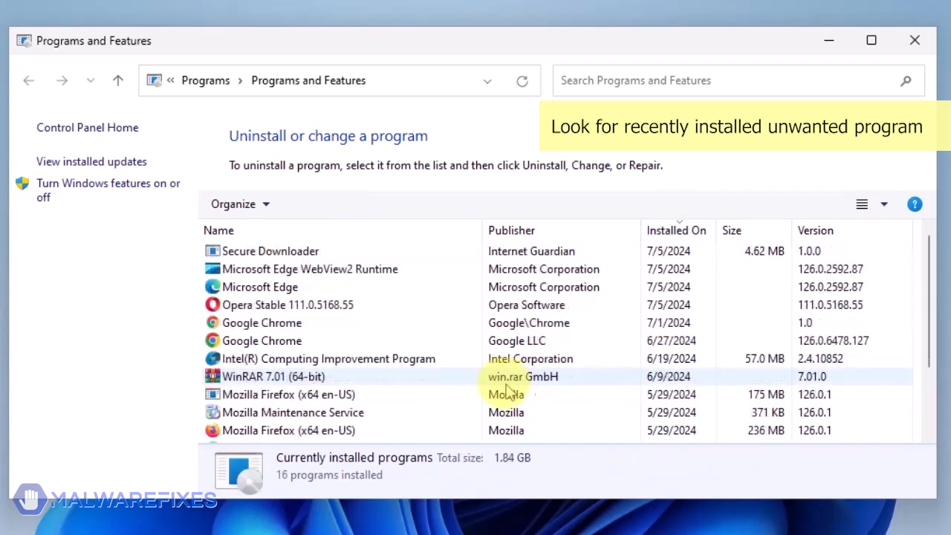
Uninstall Secure Downloader, confirming with Yes, and close the window.
left_click(269, 250)
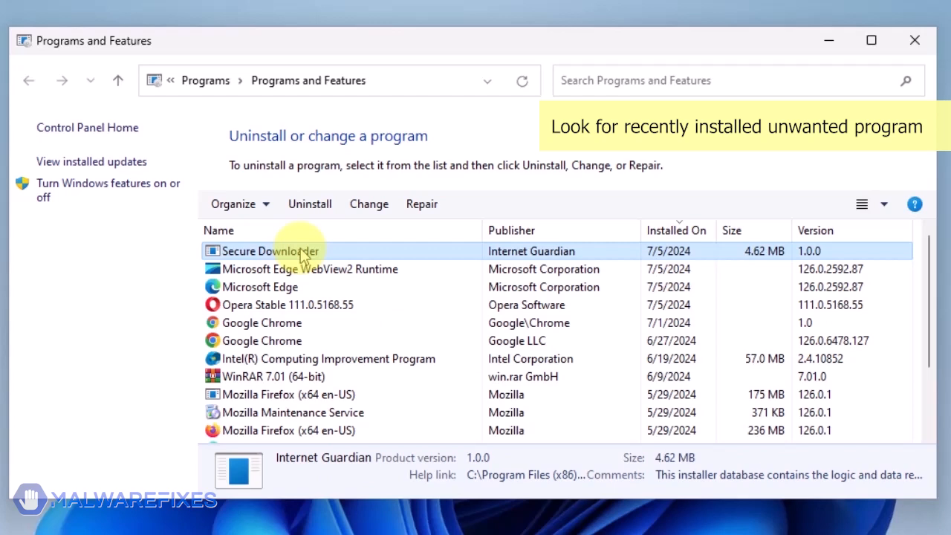
left_click(309, 203)
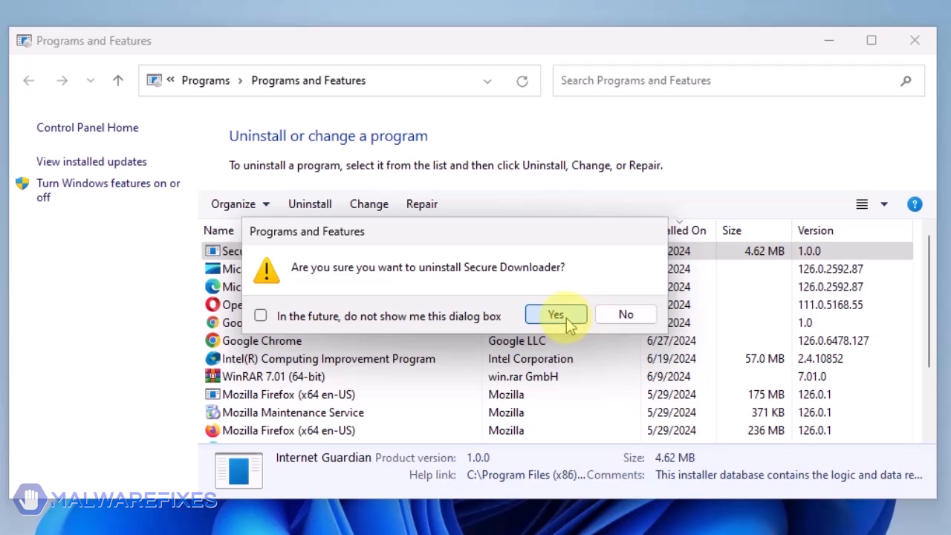
left_click(556, 314)
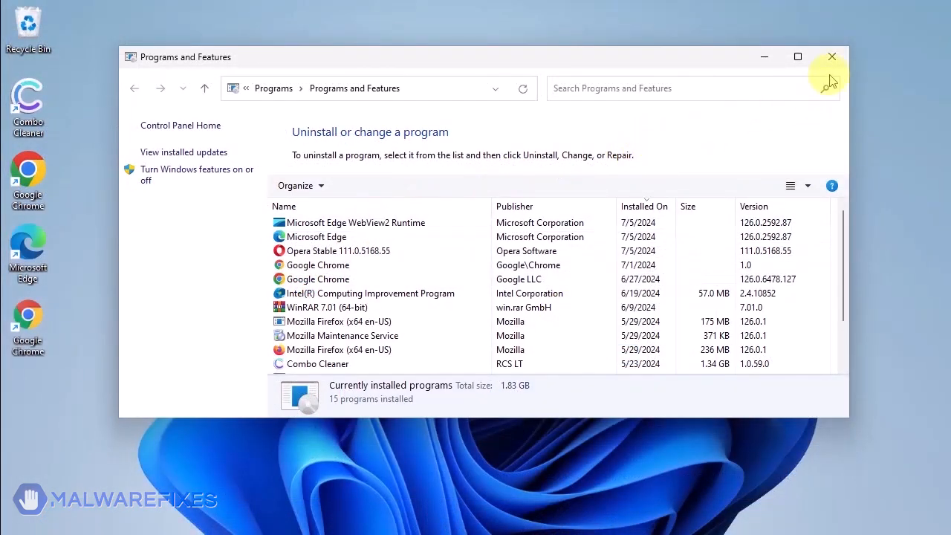
mouse_move(831, 57)
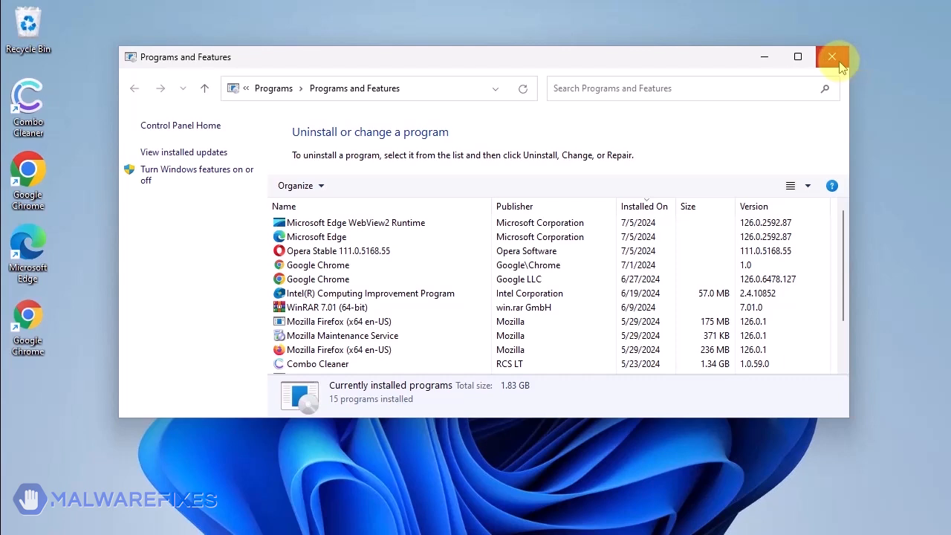
left_click(831, 56)
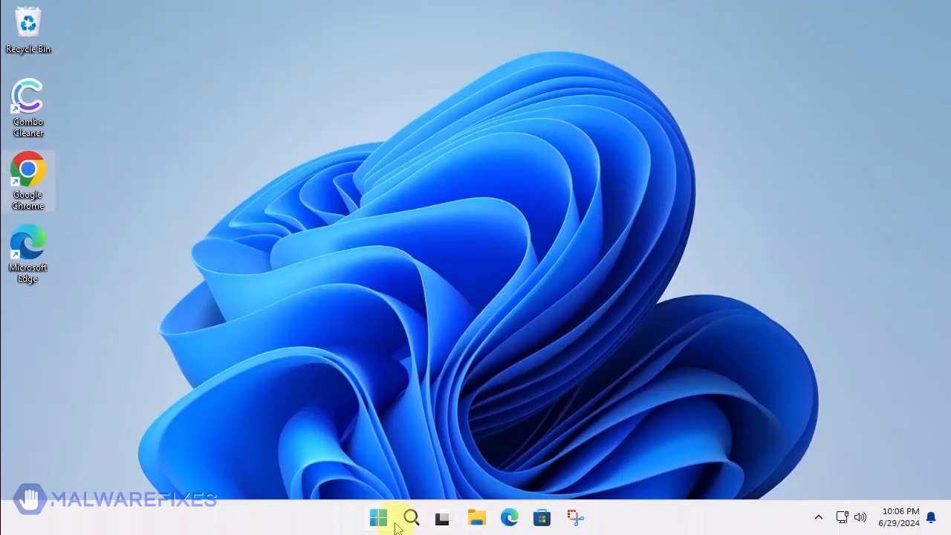
Search the taskbar for notepad.
left_click(410, 517)
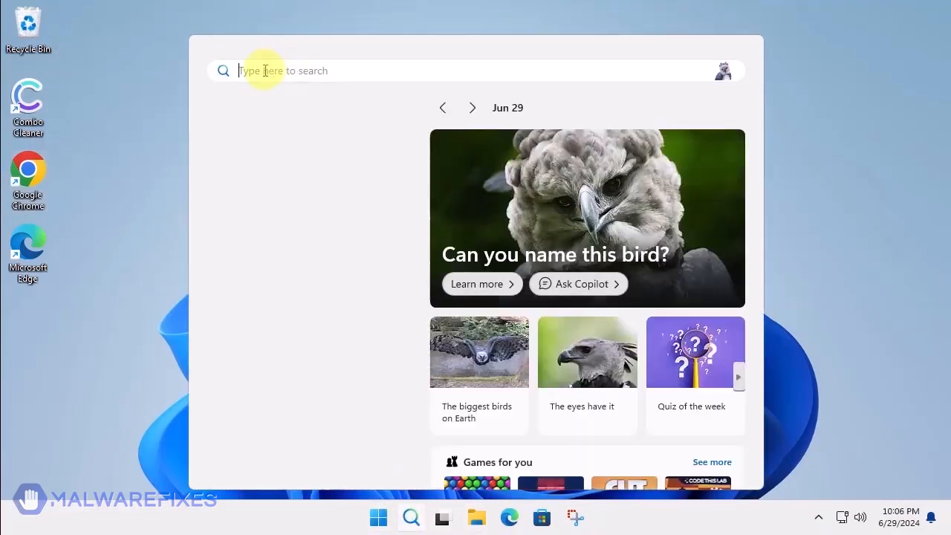
type("notepad")
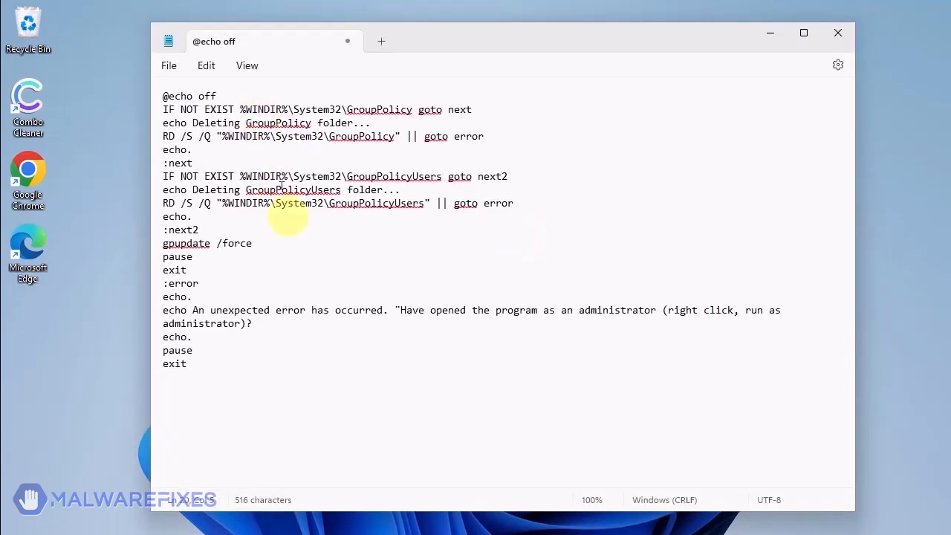
mouse_move(314, 267)
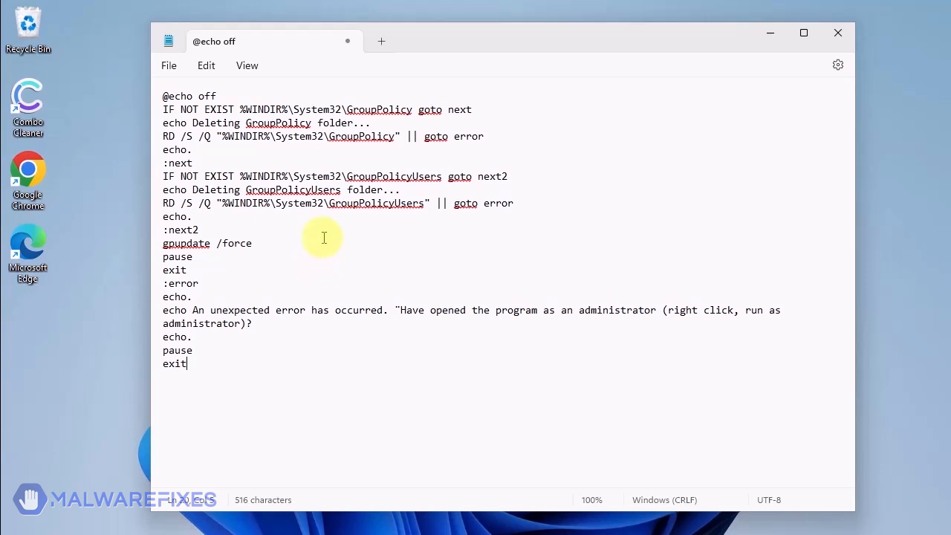
Start saving the pasted GroupPolicy removal script via File > Save as.
left_click(169, 65)
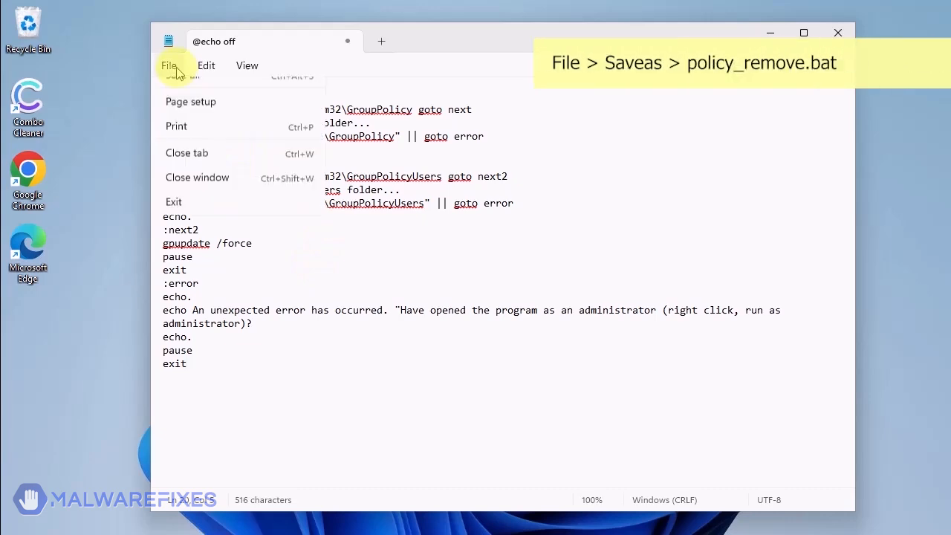
left_click(169, 65)
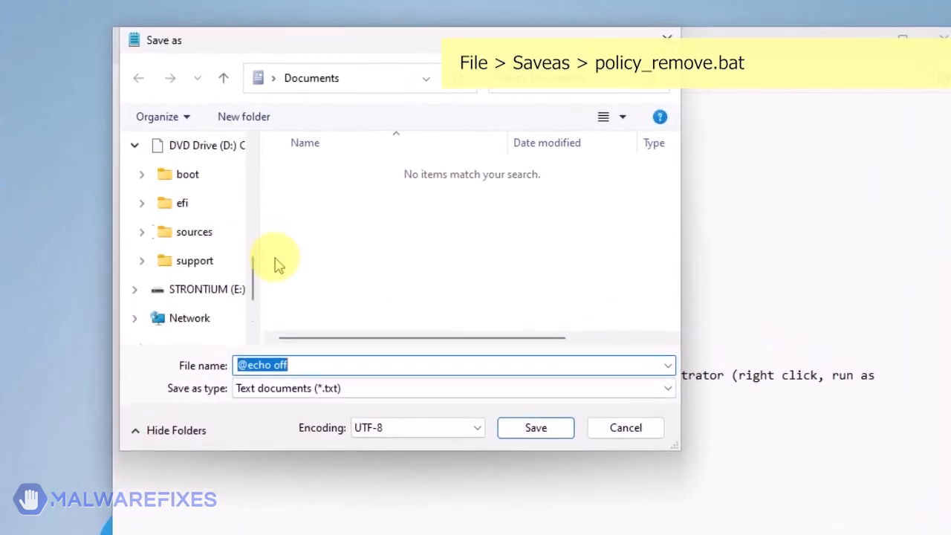
Pick Desktop as the location, name the file policy_remove.bat, and save it.
left_click(188, 203)
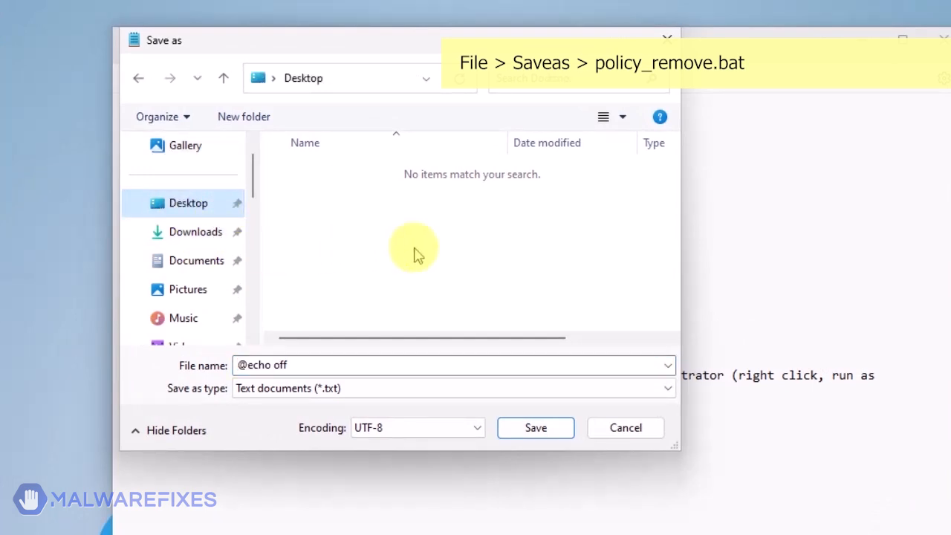
left_click(453, 364)
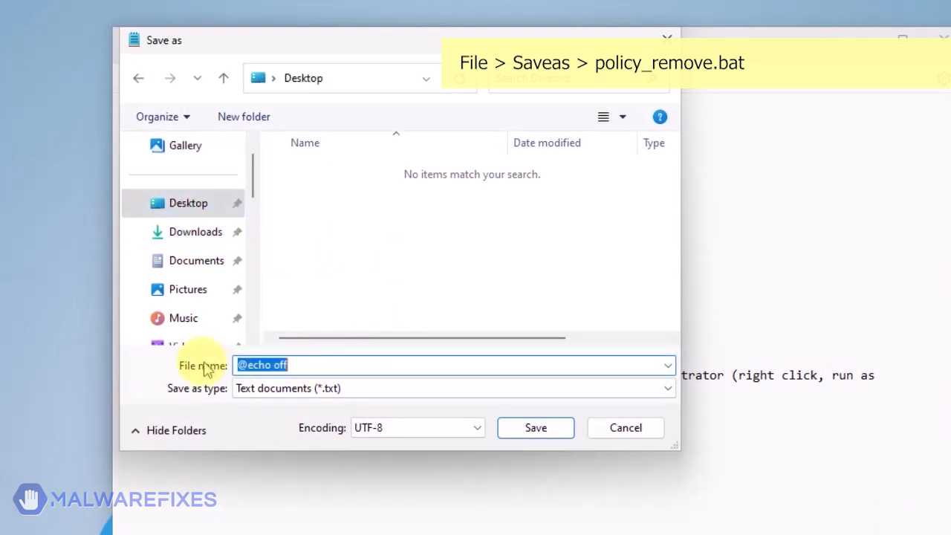
type("policy_")
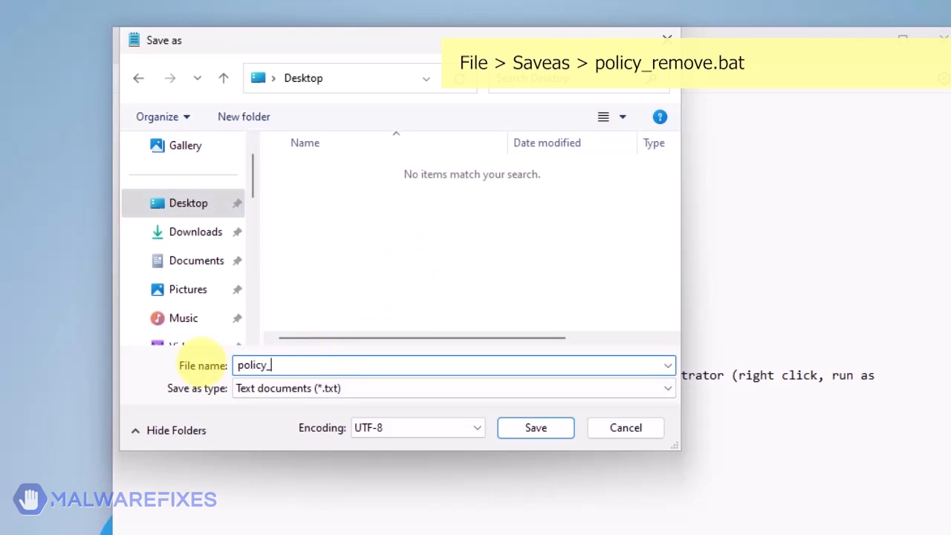
type("remove")
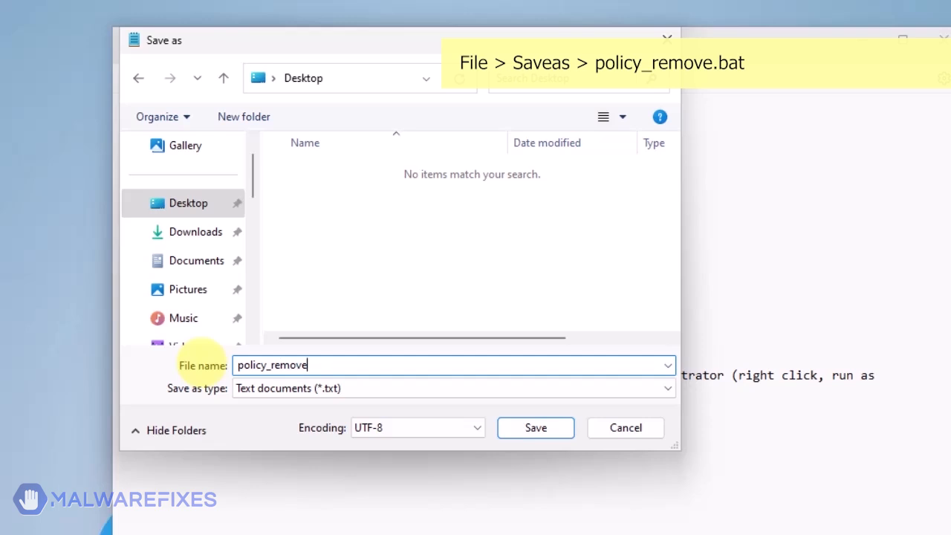
type(".bat")
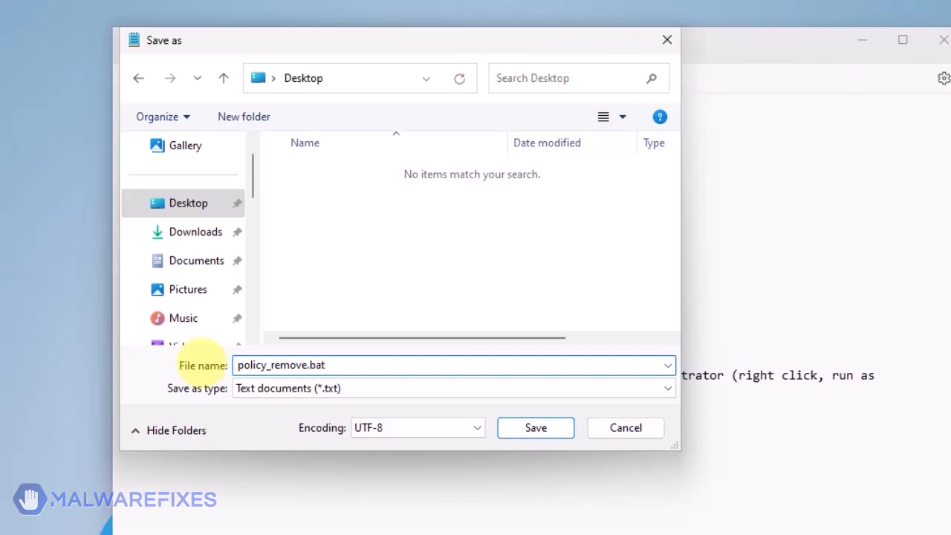
left_click(535, 427)
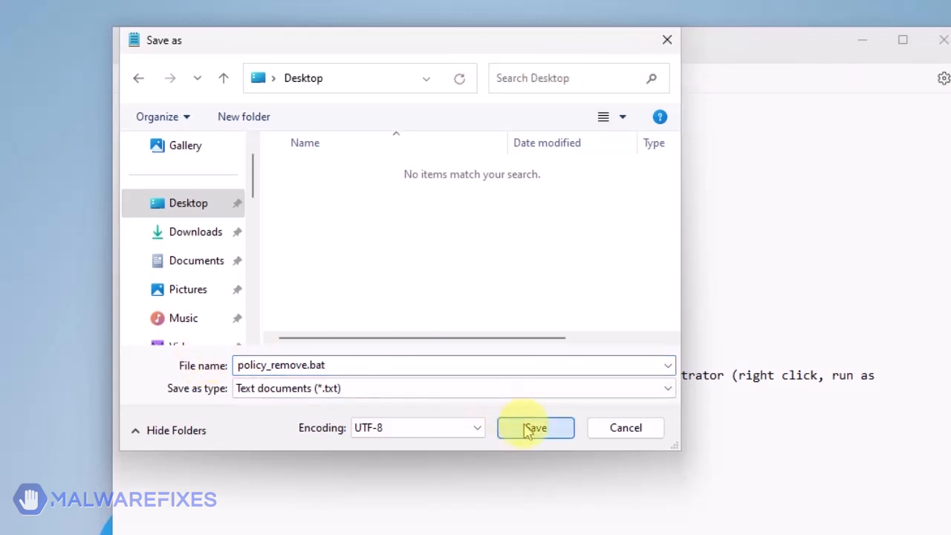
left_click(535, 427)
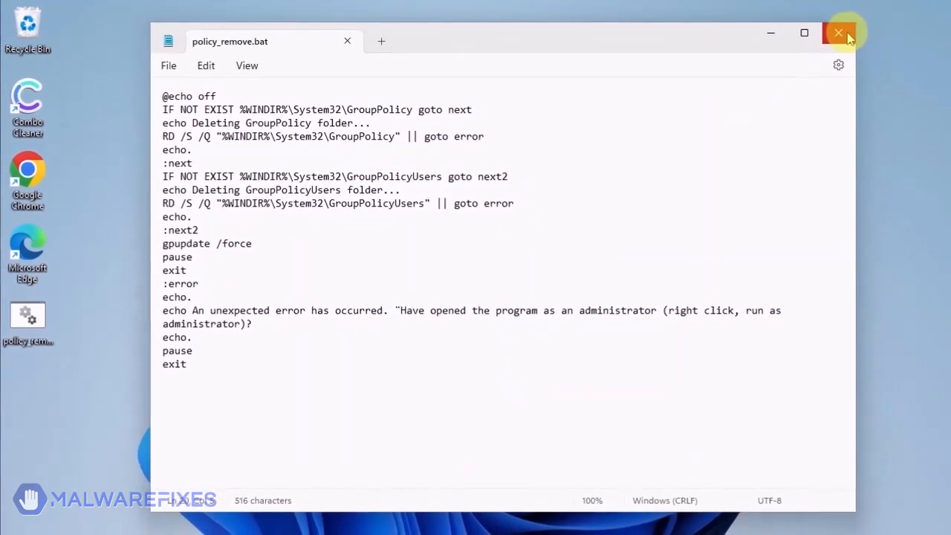
Close Notepad, run policy_remove.bat as administrator with UAC approval, and dismiss the finished window.
left_click(838, 33)
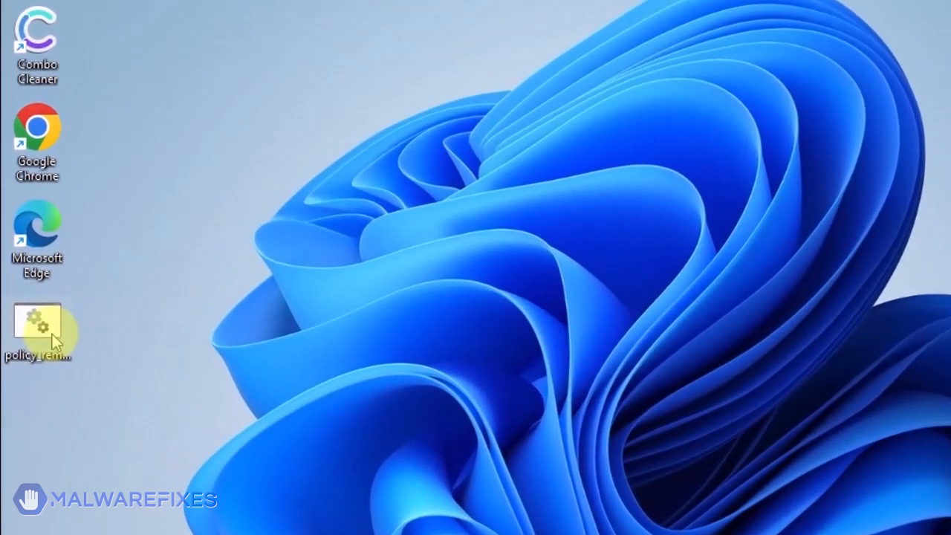
right_click(37, 327)
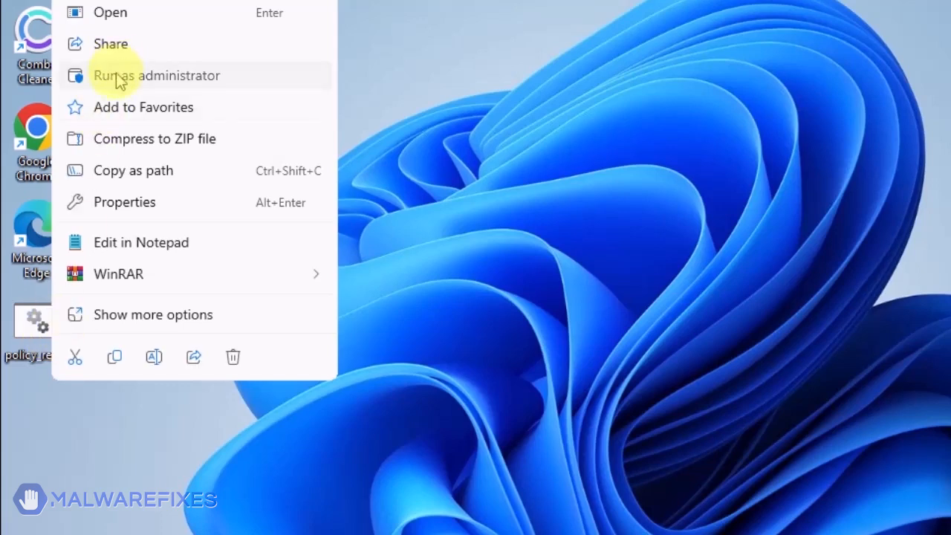
left_click(85, 130)
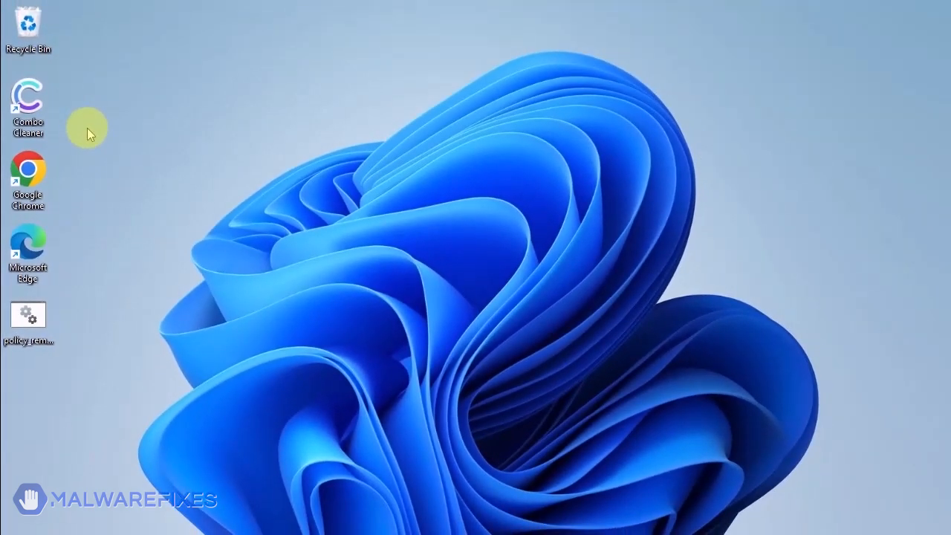
mouse_move(590, 518)
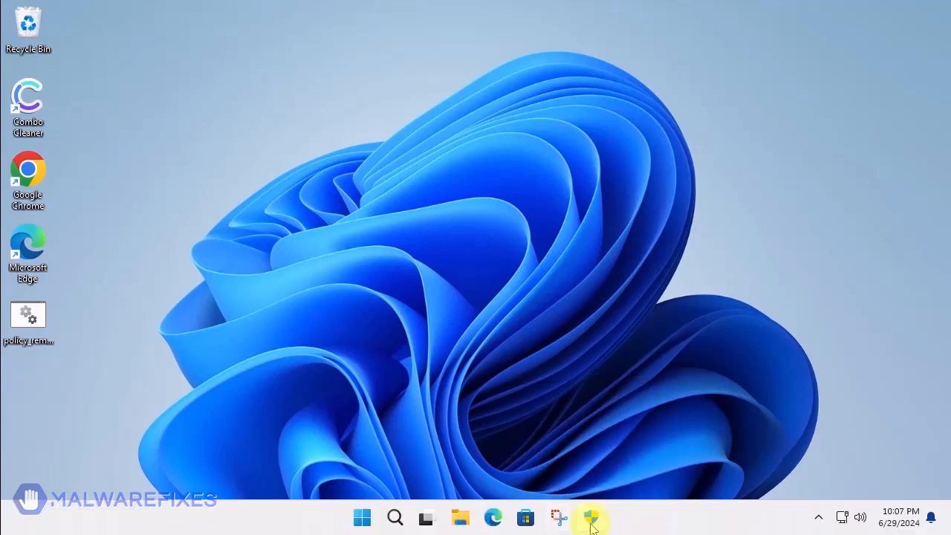
left_click(590, 516)
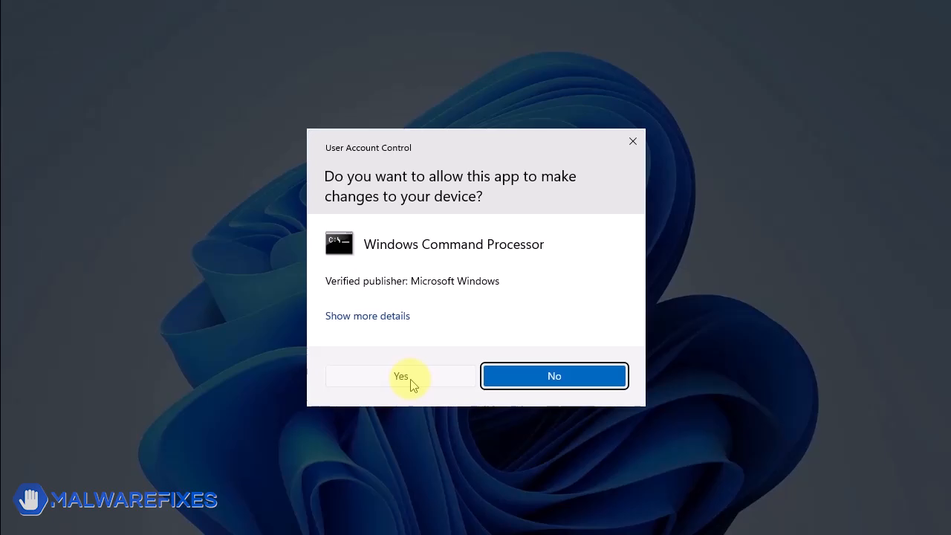
left_click(400, 375)
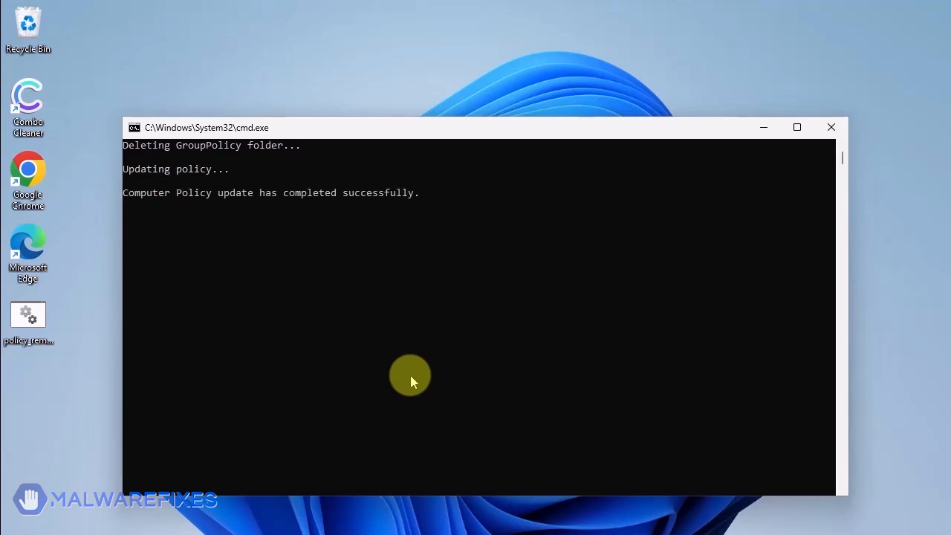
mouse_move(3, 416)
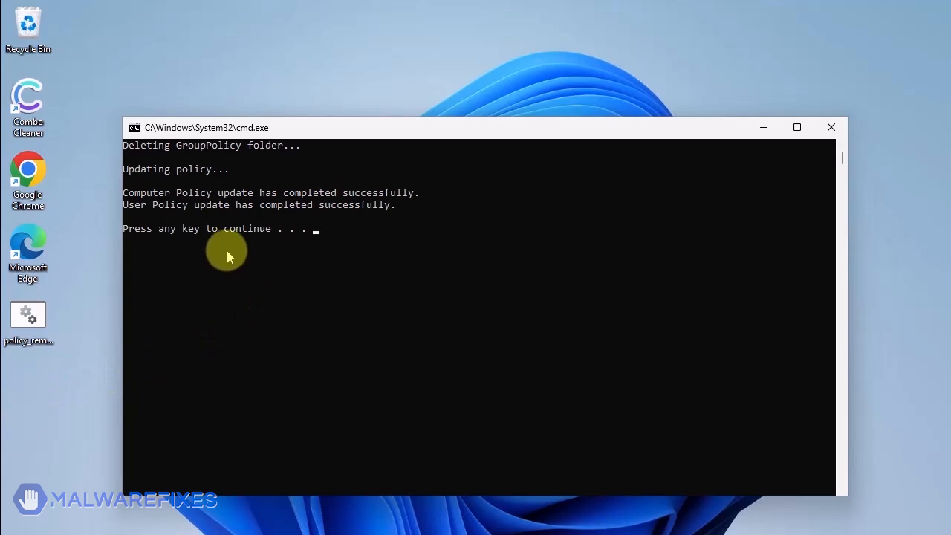
key("enter")
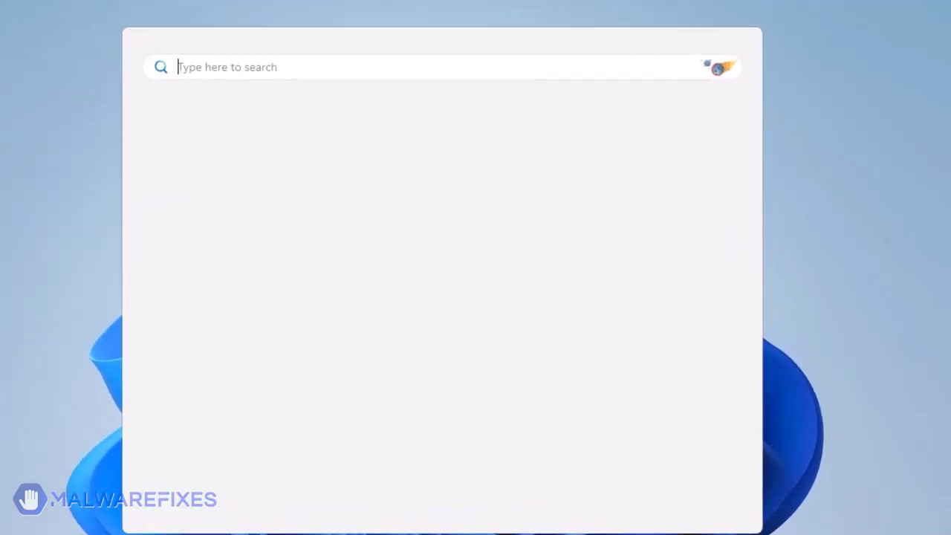
Launch Registry Editor from search and approve the UAC prompt.
left_click(227, 67)
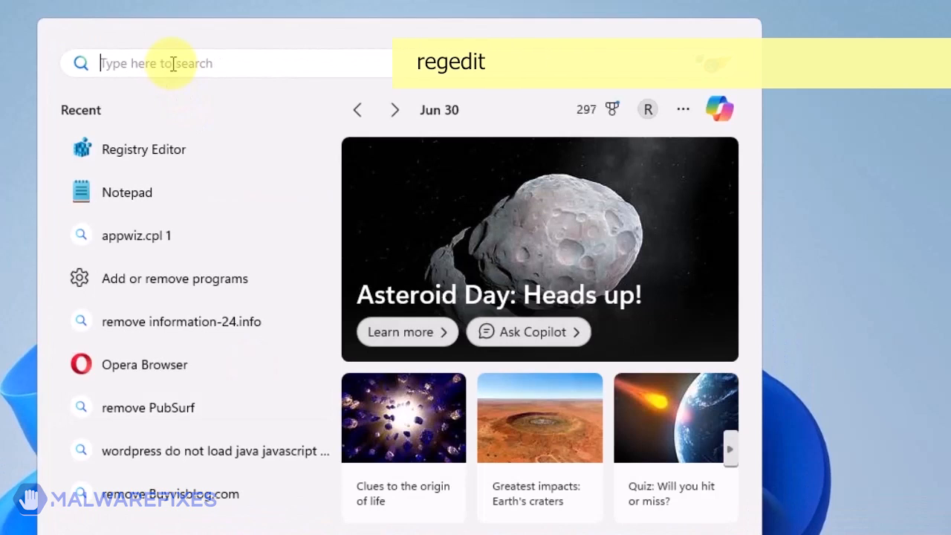
type("reged")
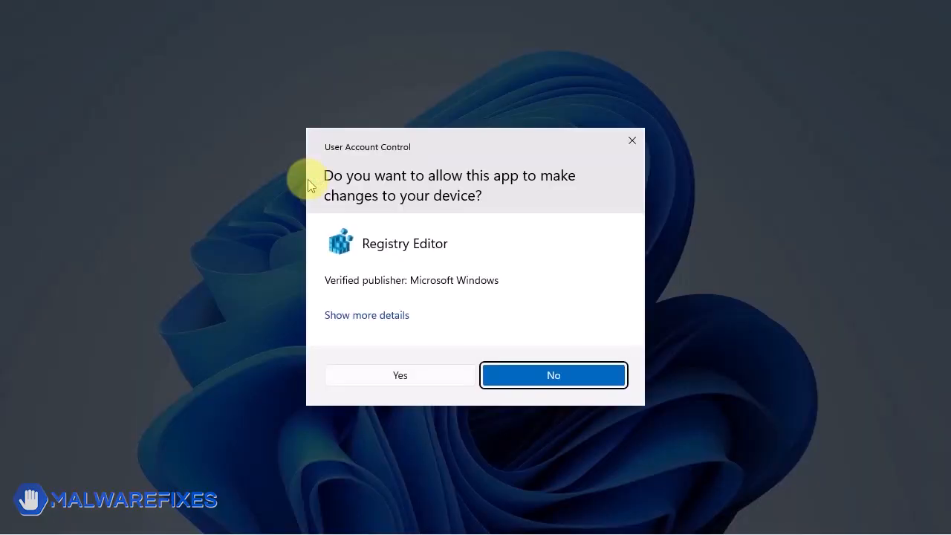
left_click(400, 375)
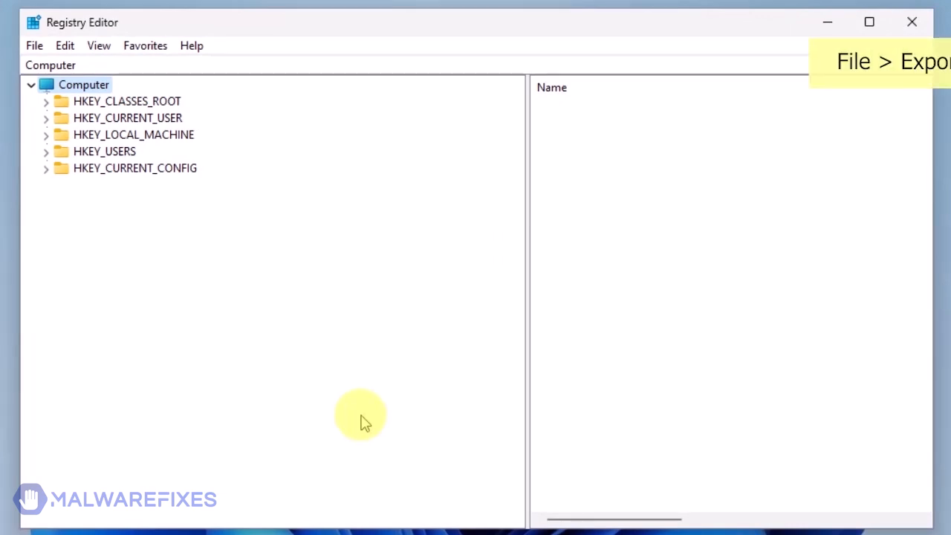
Export the entire registry to Documents as reg-backup.
left_click(34, 45)
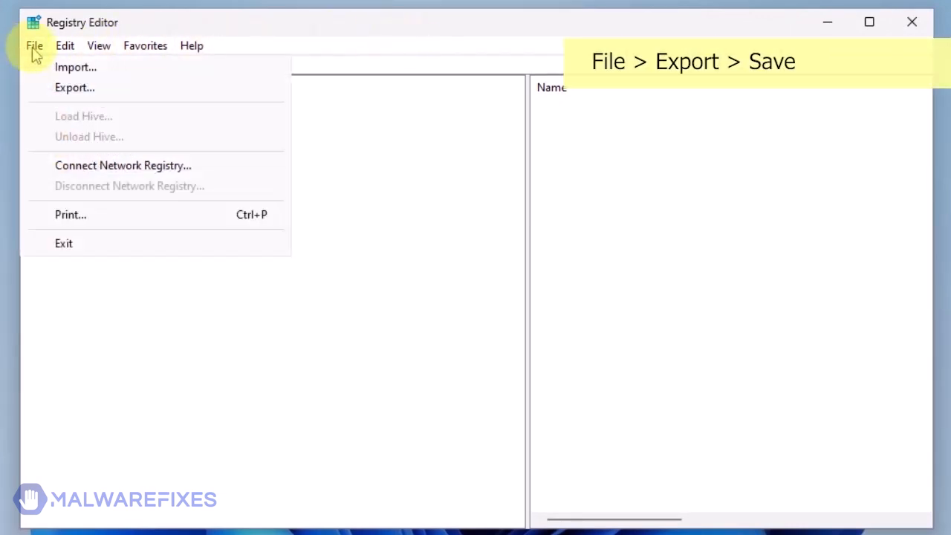
left_click(74, 87)
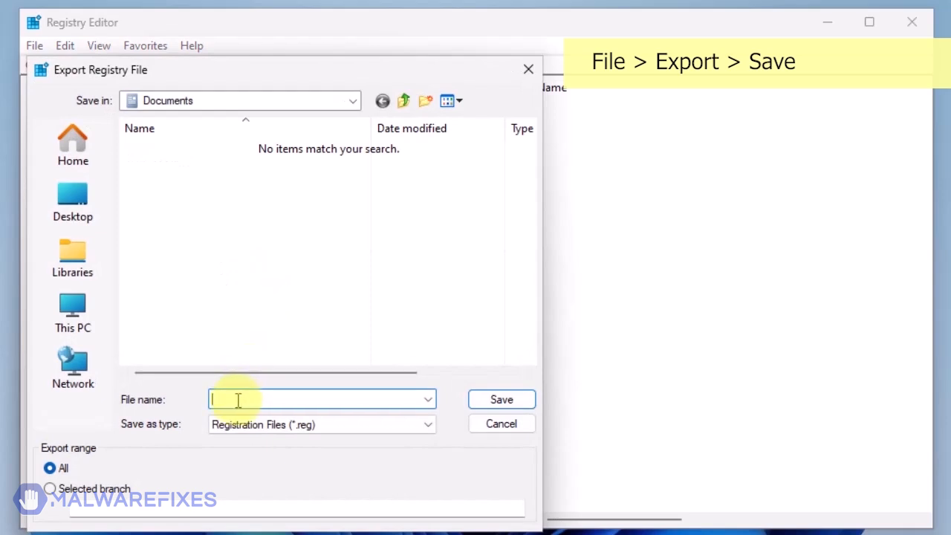
type("reg-backup")
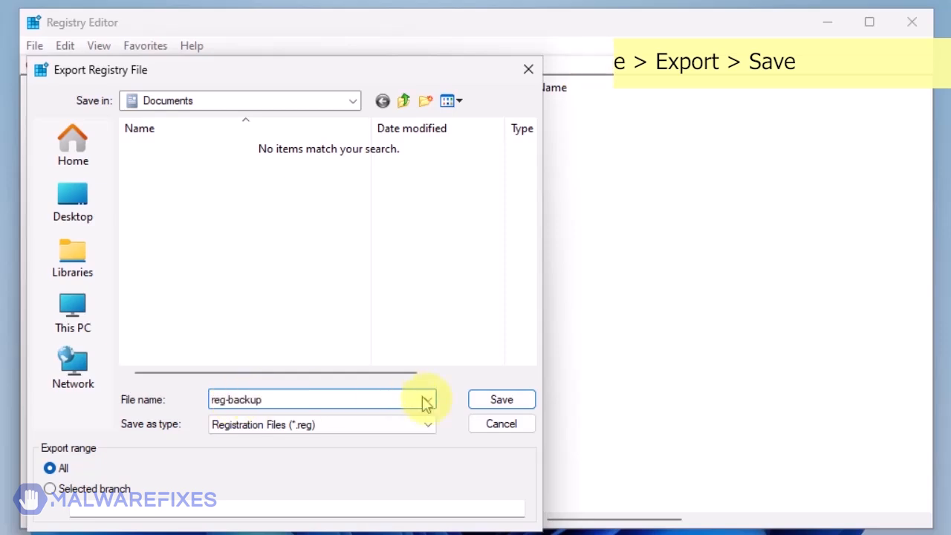
left_click(502, 399)
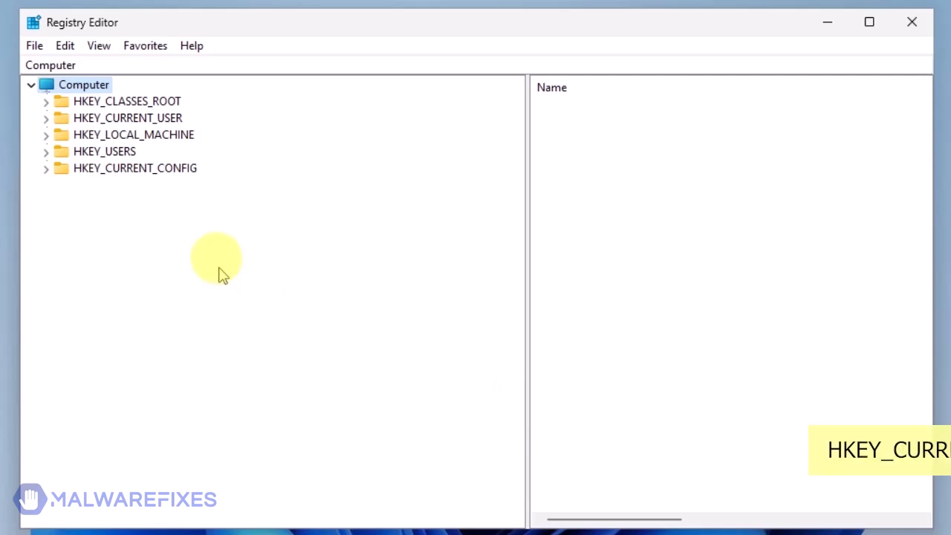
Delete and confirm removal of HKEY_CURRENT_USER\Software\Policies\Google\Chrome.
left_click(45, 117)
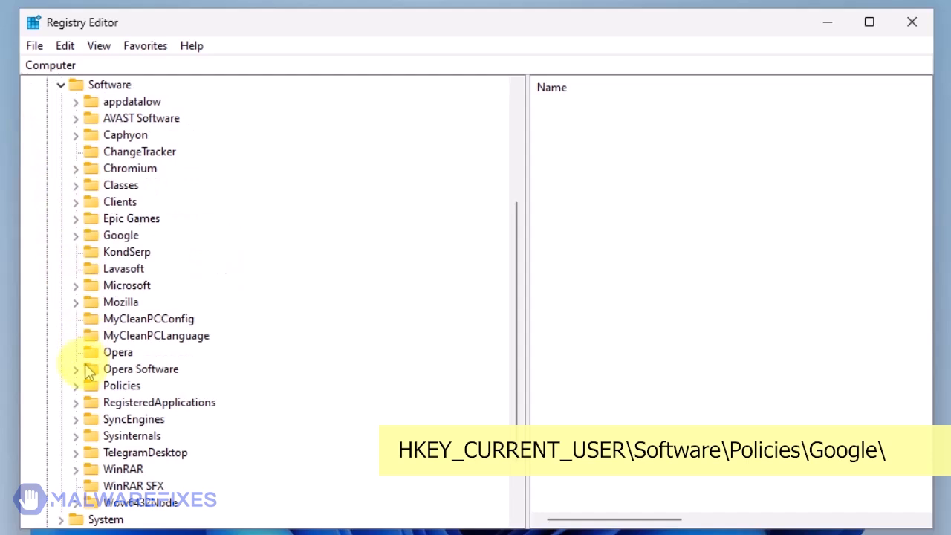
left_click(75, 384)
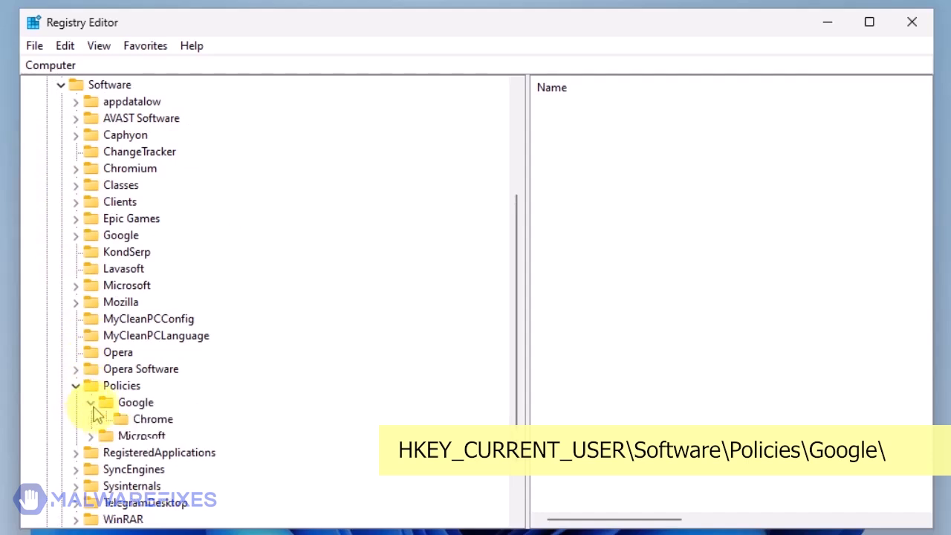
left_click(154, 418)
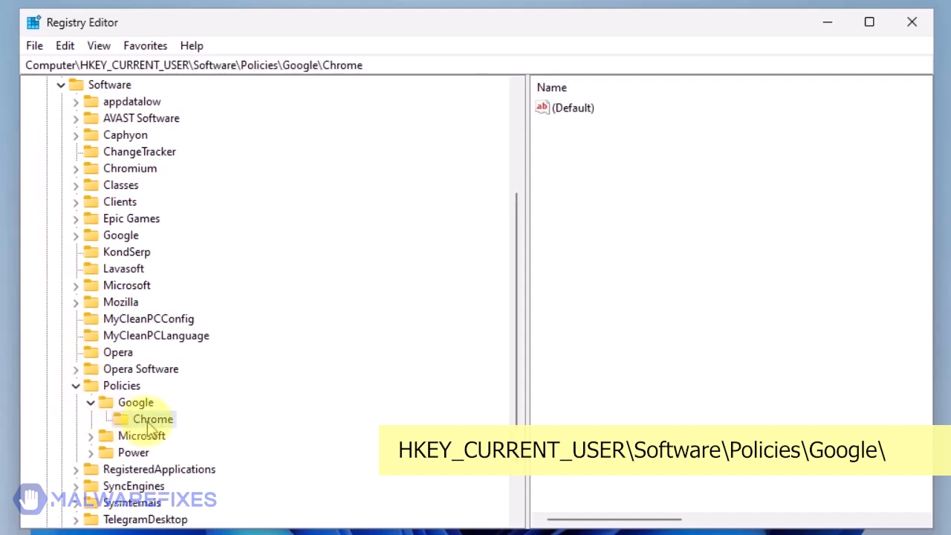
right_click(153, 418)
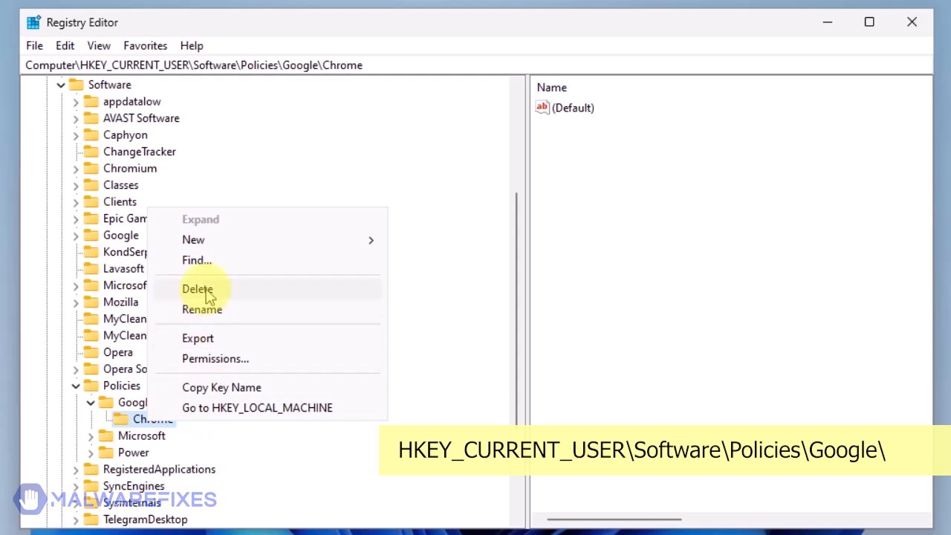
left_click(197, 289)
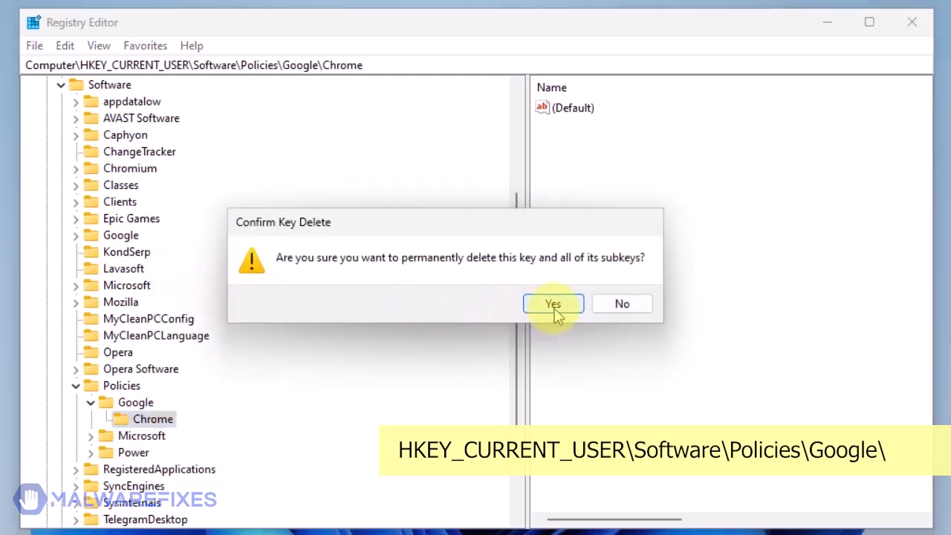
left_click(552, 303)
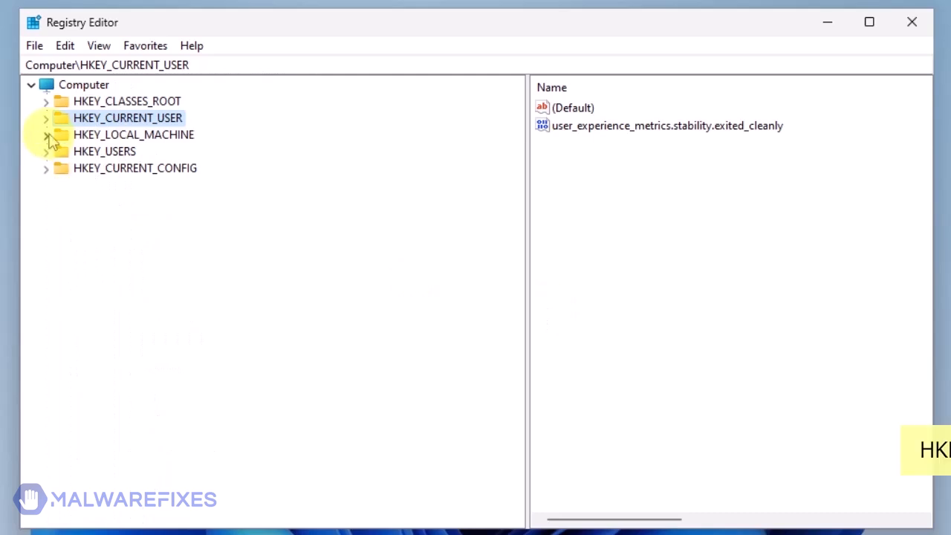
Delete the Chrome key under HKEY_LOCAL_MACHINE\SOFTWARE\Policies\Google and confirm.
left_click(46, 135)
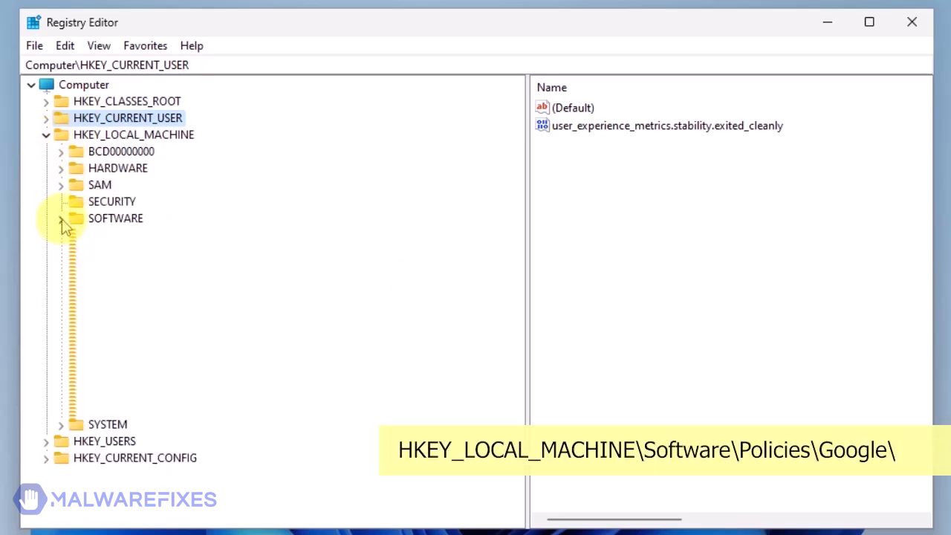
left_click(61, 218)
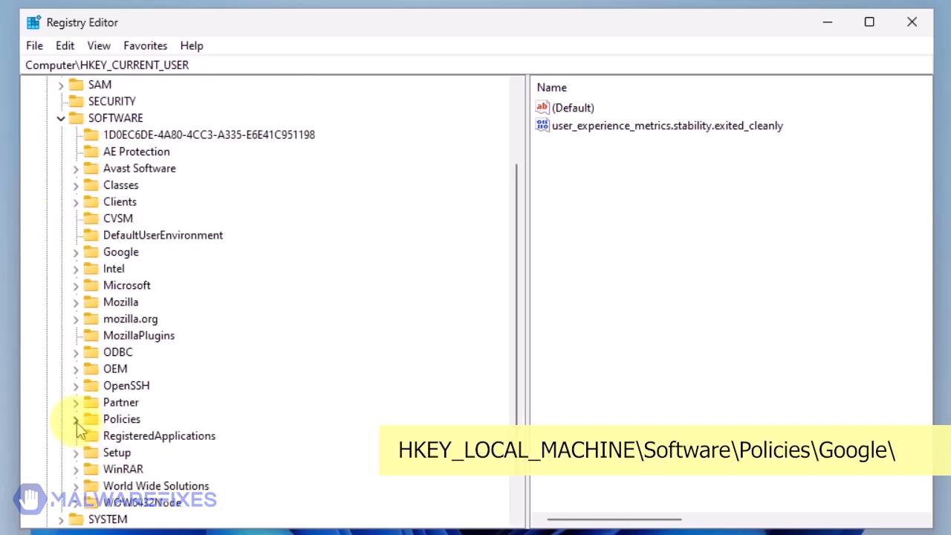
left_click(76, 418)
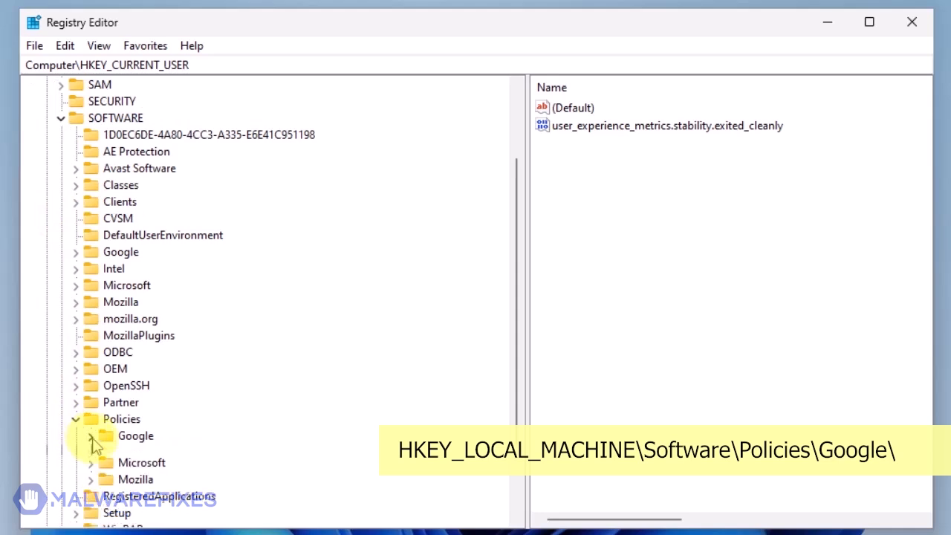
right_click(149, 452)
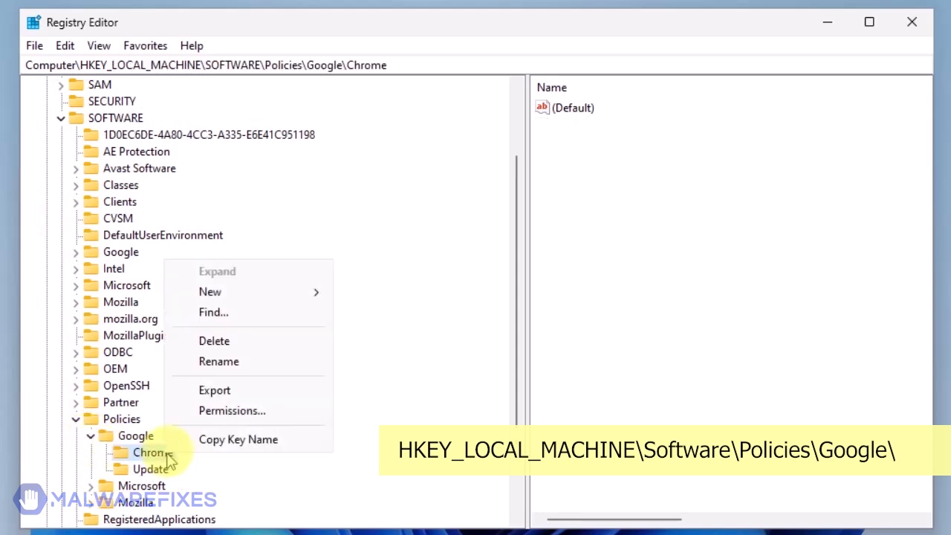
left_click(214, 340)
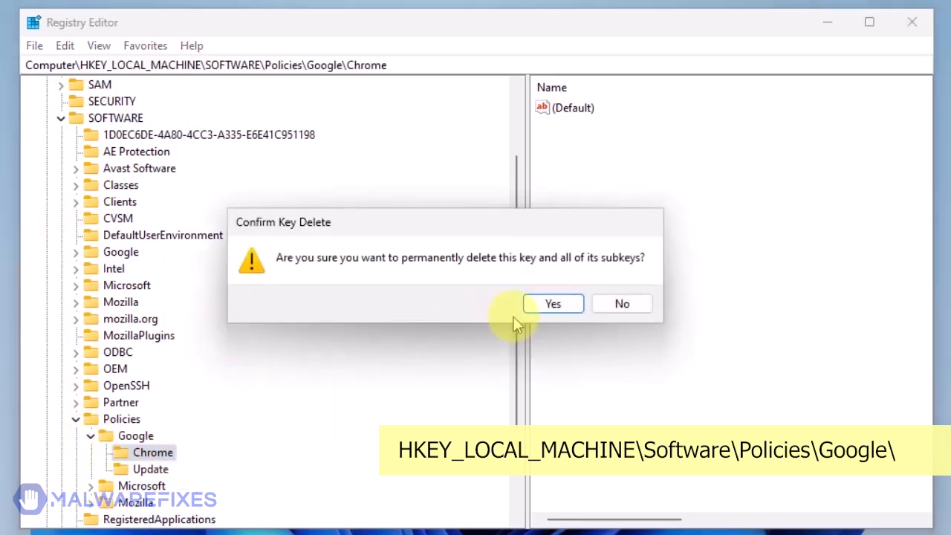
left_click(553, 303)
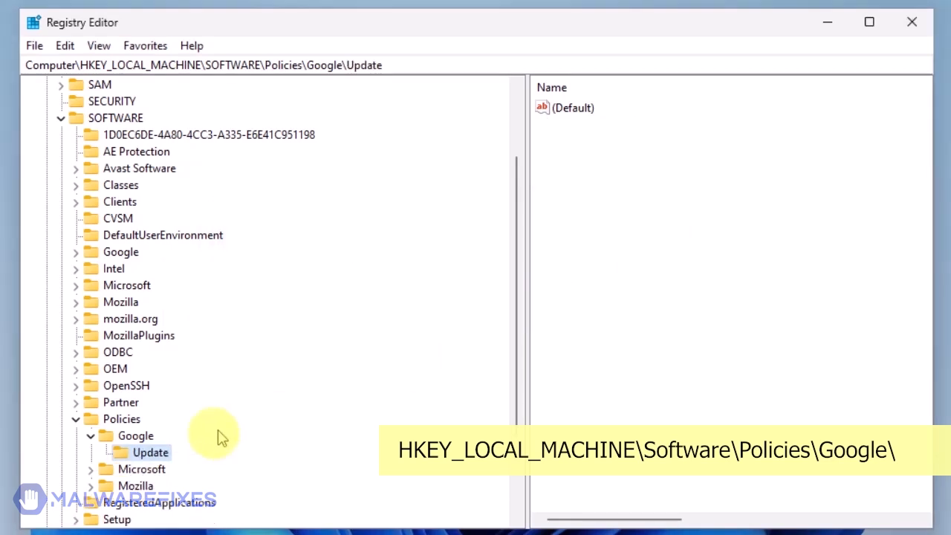
Delete the Google Update policy key, confirm, and close Registry Editor.
right_click(152, 453)
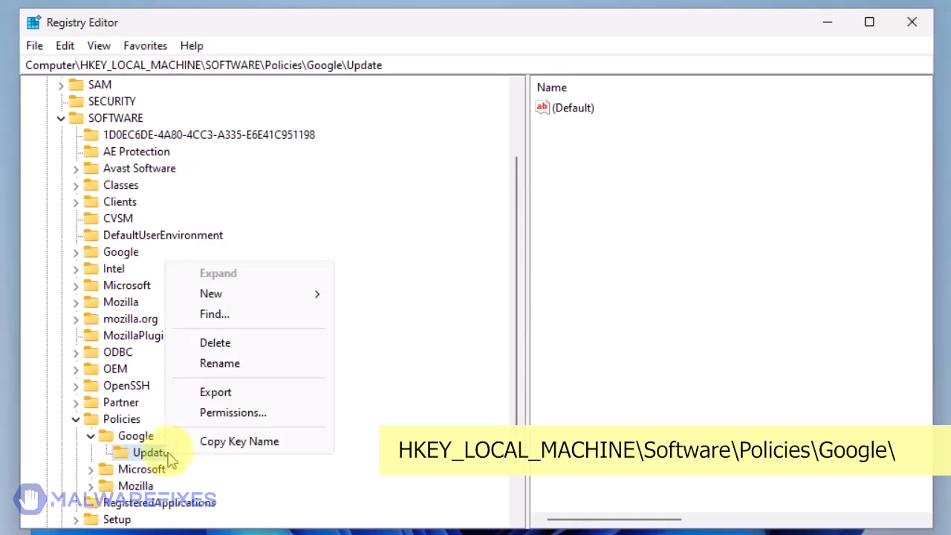
left_click(214, 342)
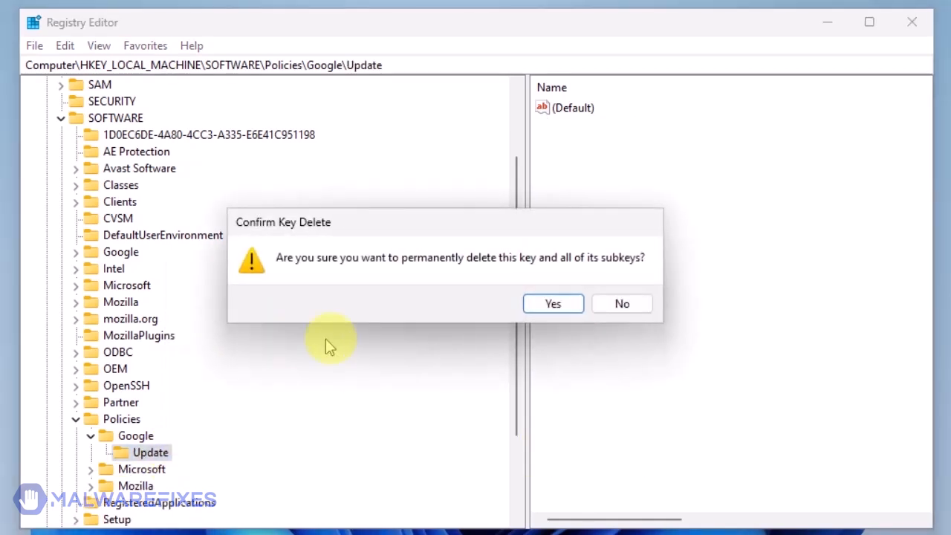
left_click(553, 303)
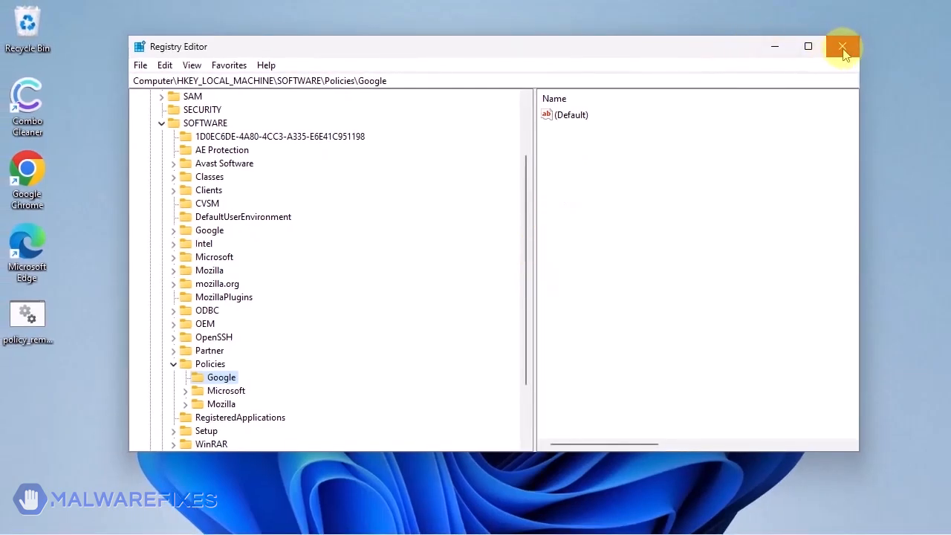
left_click(842, 46)
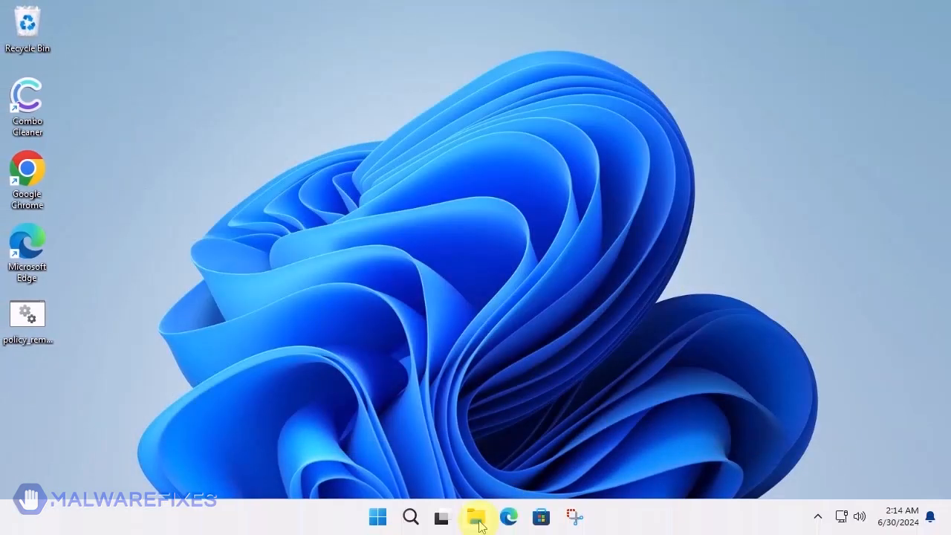
Browse File Explorer to C:\Program Files (x86)\Google.
left_click(475, 516)
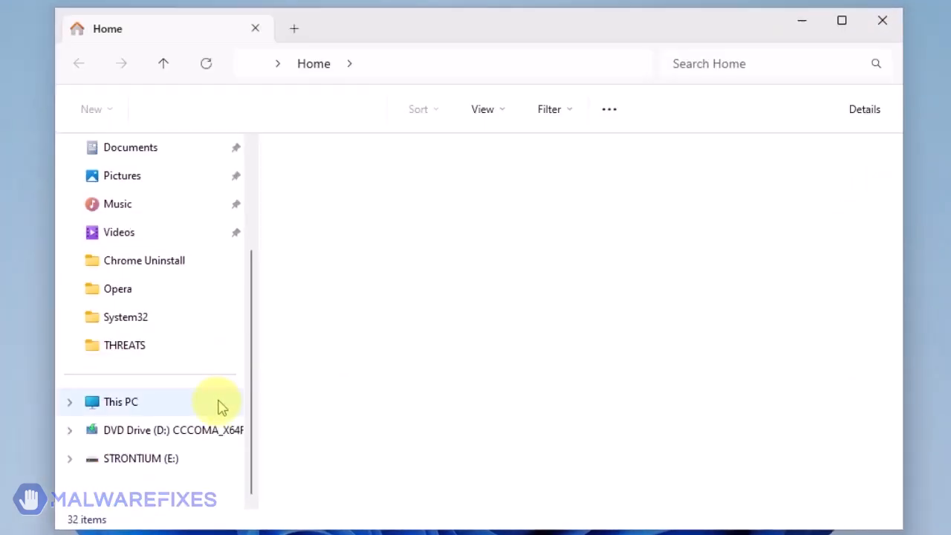
left_click(121, 401)
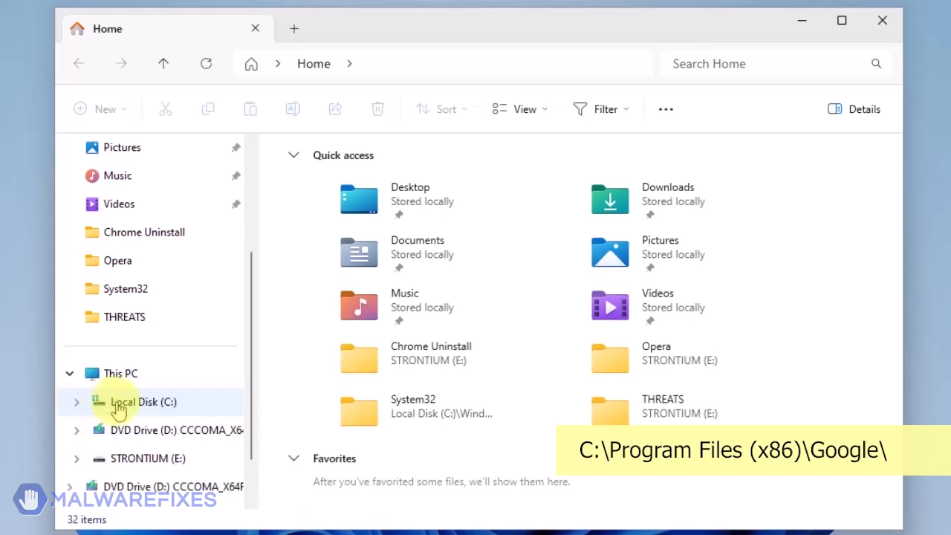
left_click(143, 401)
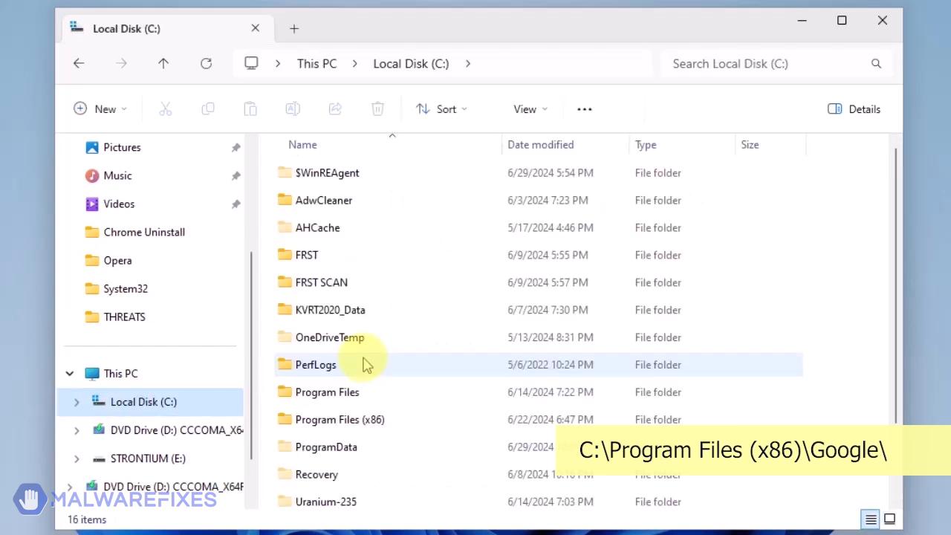
left_click(339, 419)
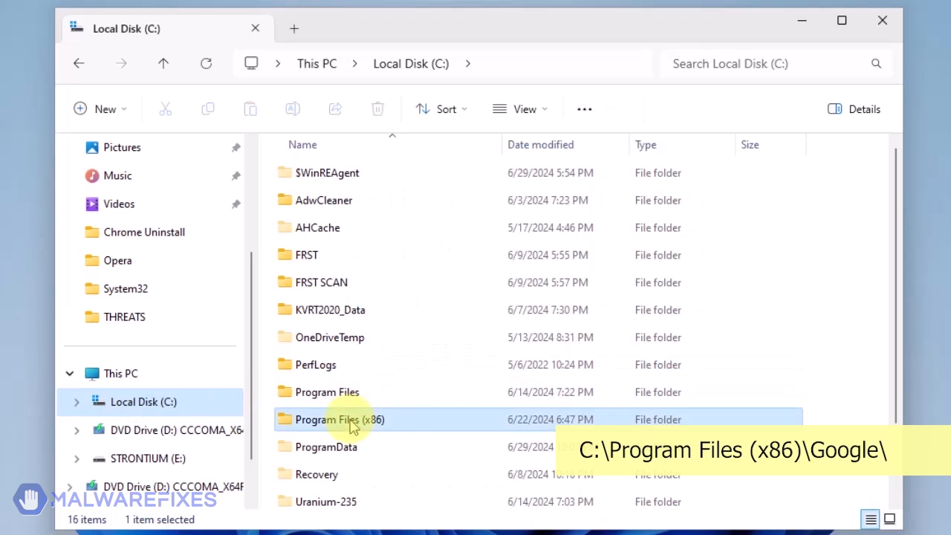
double_click(340, 419)
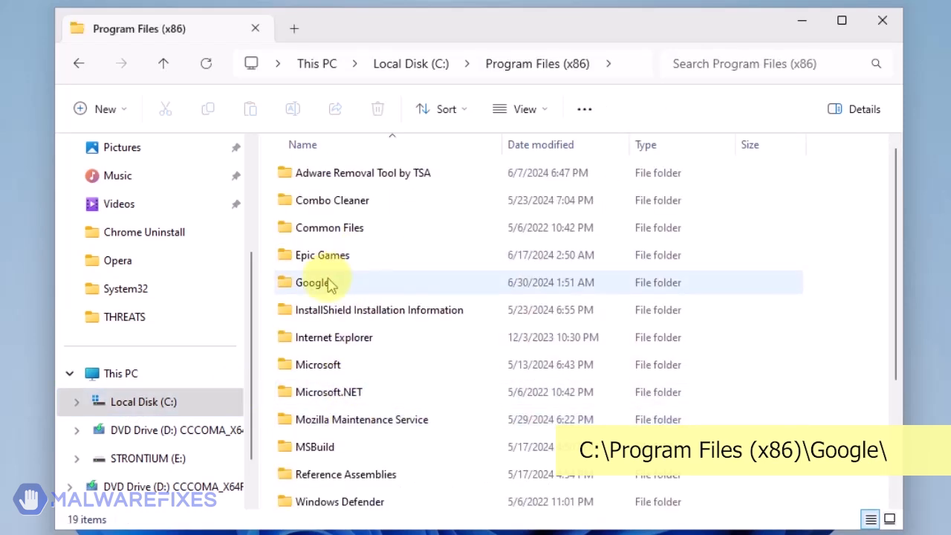
double_click(311, 282)
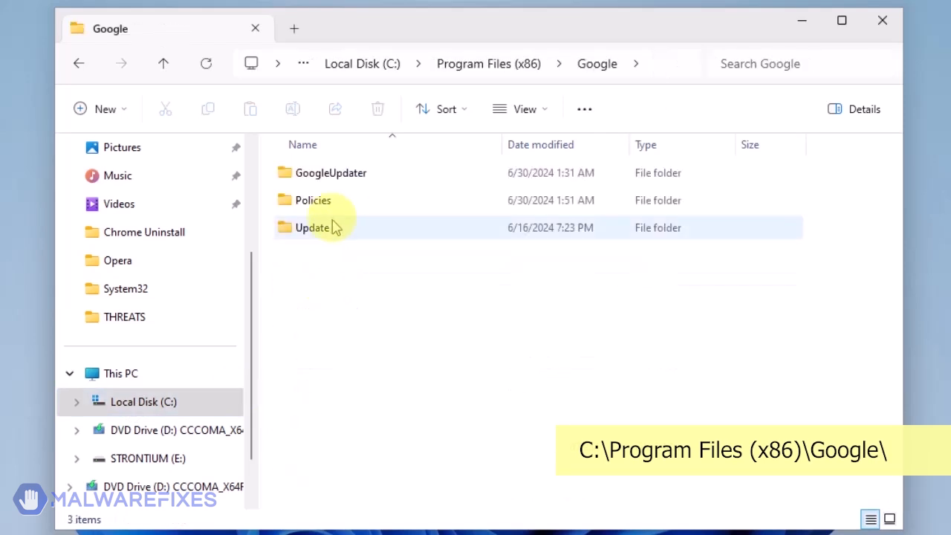
Delete the Policies folder with administrator permission and close File Explorer.
left_click(312, 200)
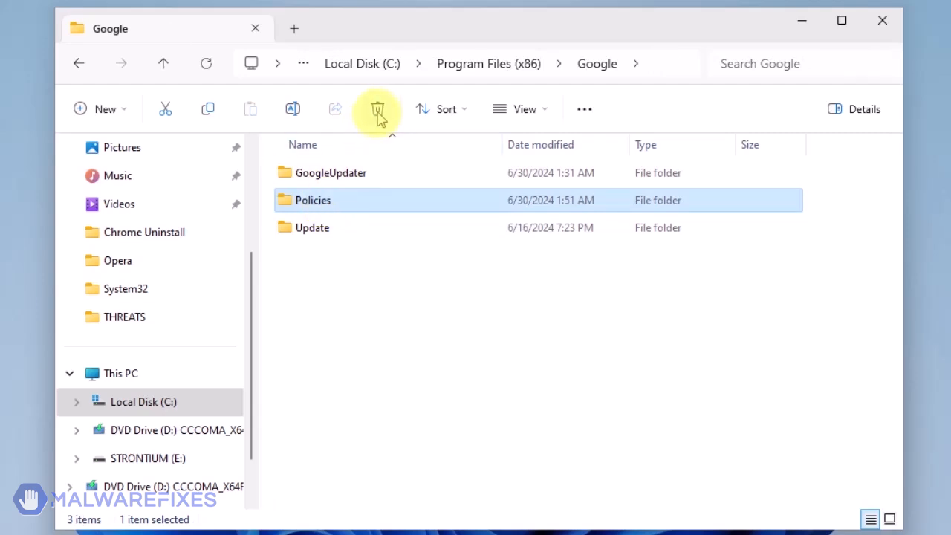
mouse_move(377, 109)
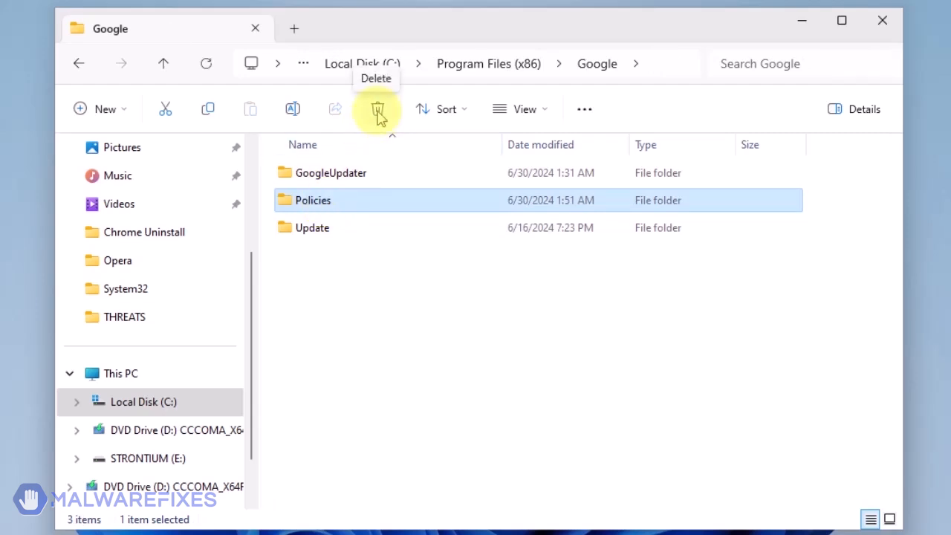
left_click(377, 110)
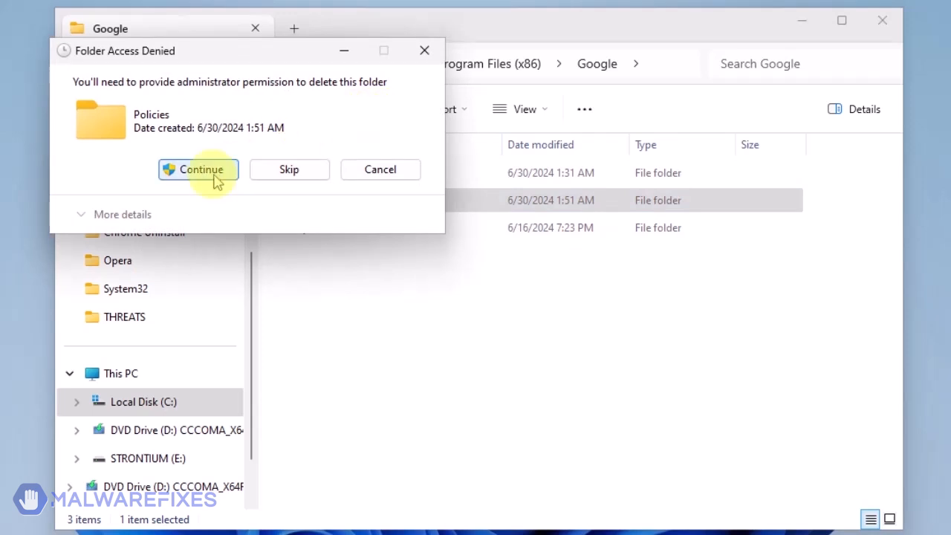
left_click(198, 169)
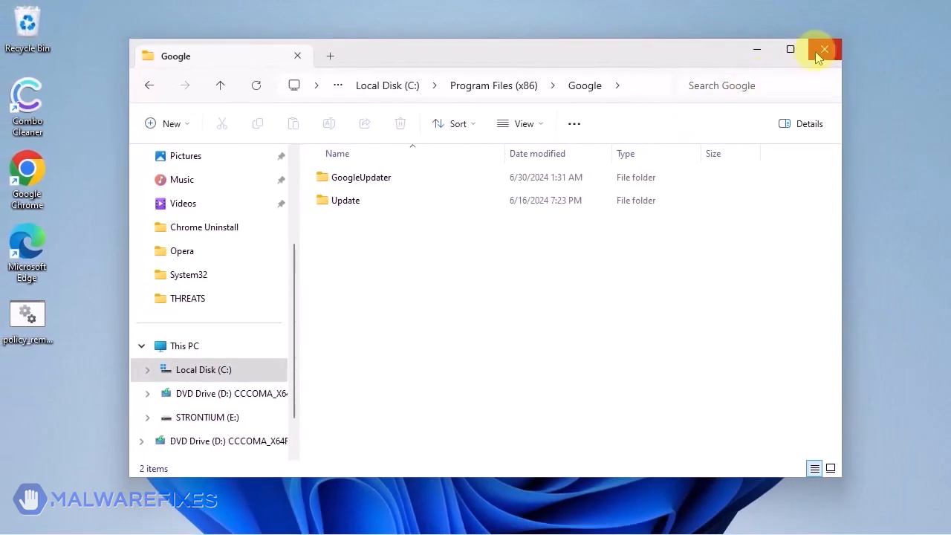
left_click(823, 49)
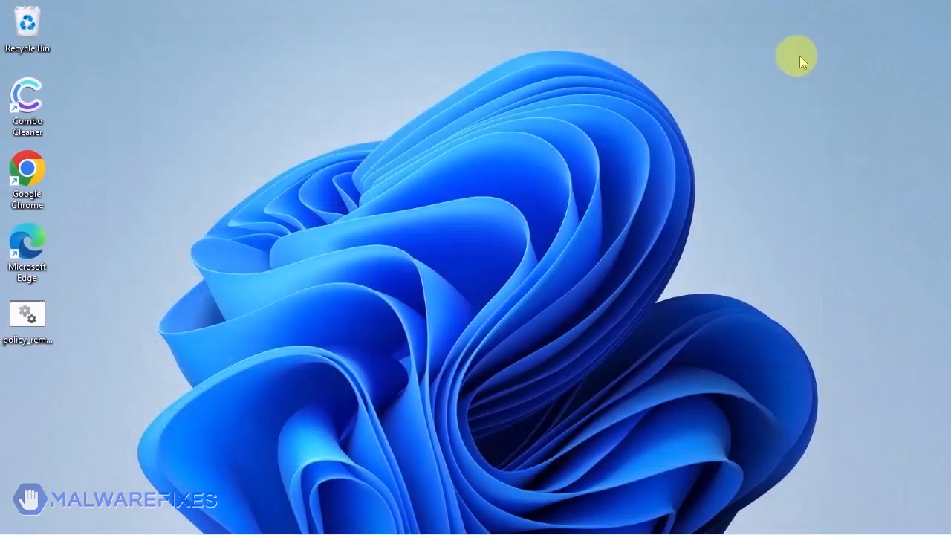
mouse_move(4, 206)
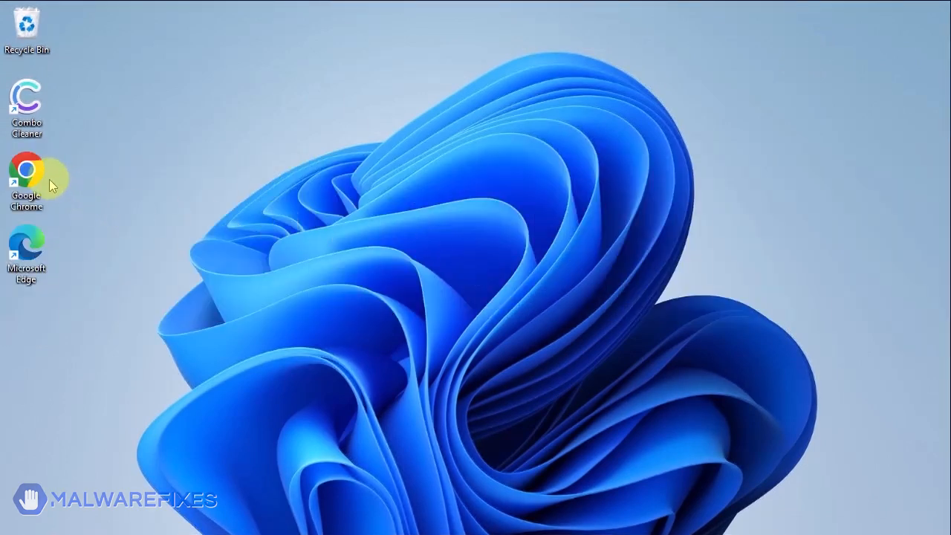
Launch Chrome, remove the ISEEK extension from the Extensions page, and close Chrome.
double_click(26, 171)
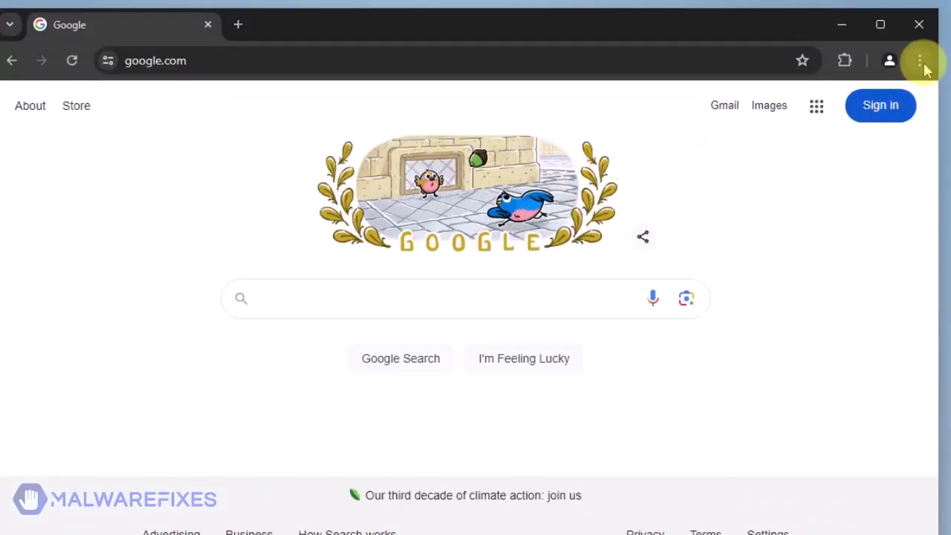
left_click(922, 60)
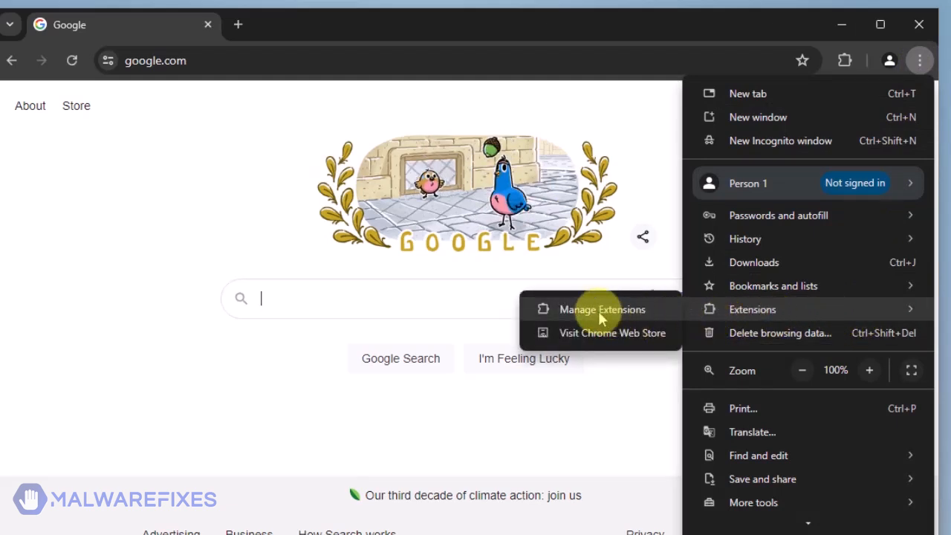
left_click(601, 309)
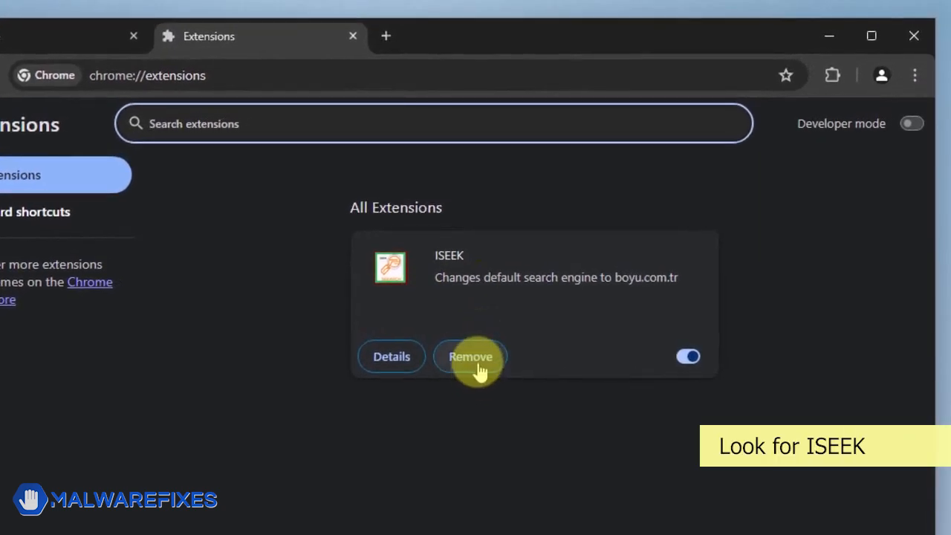
left_click(470, 357)
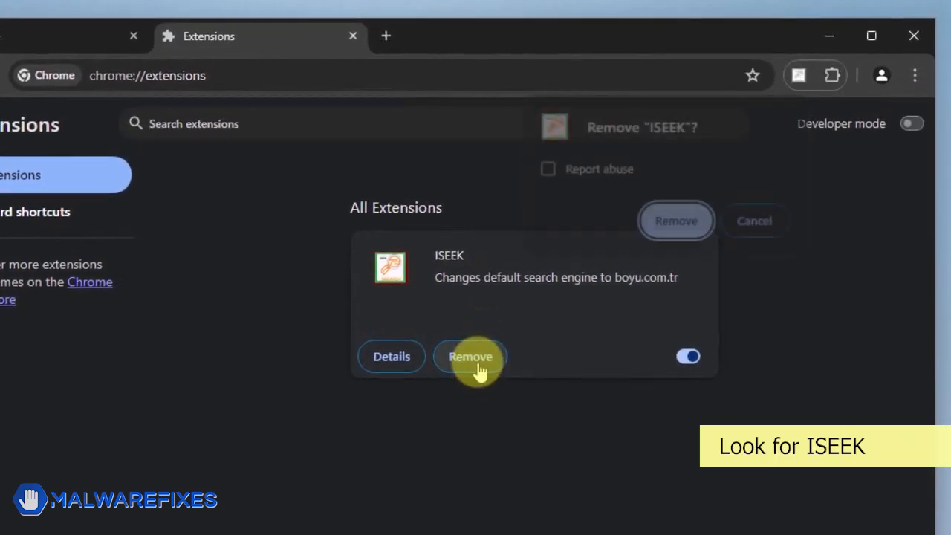
left_click(470, 356)
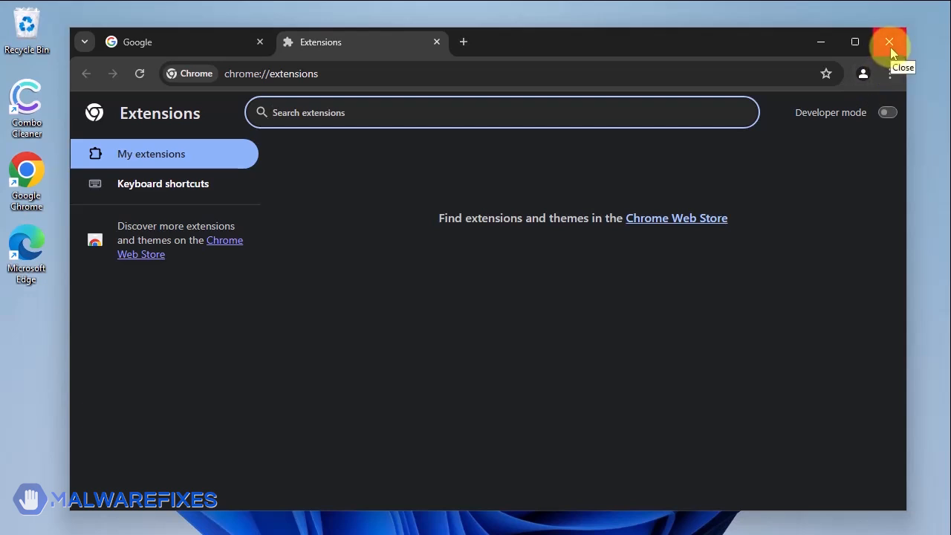
left_click(888, 42)
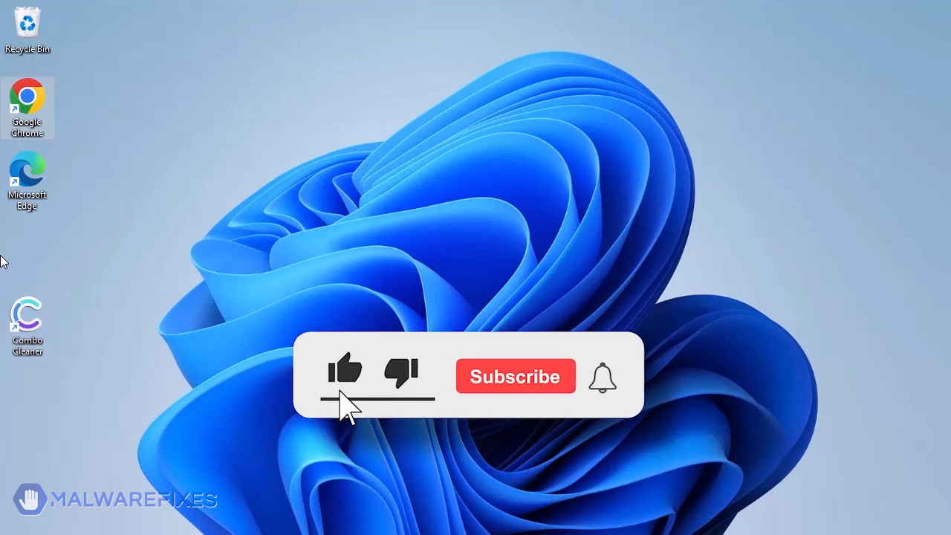
left_click(516, 375)
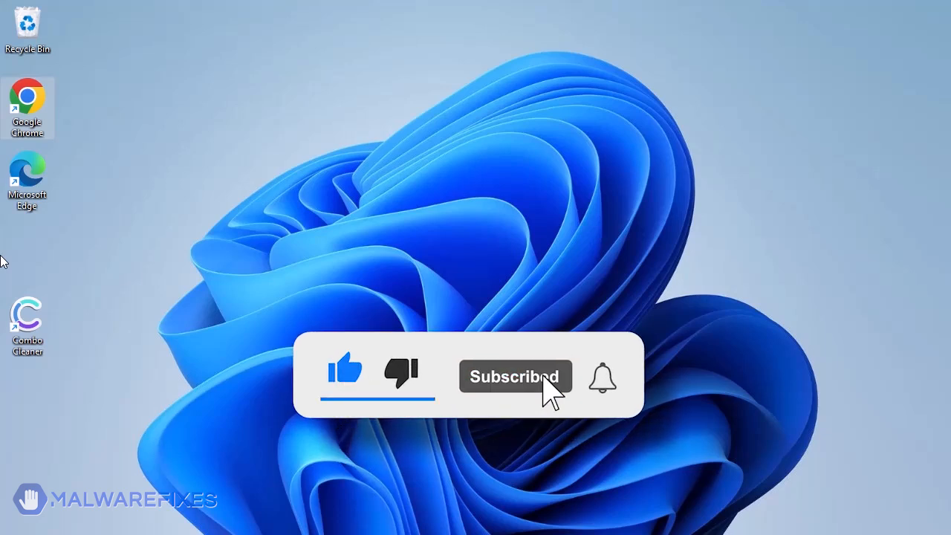